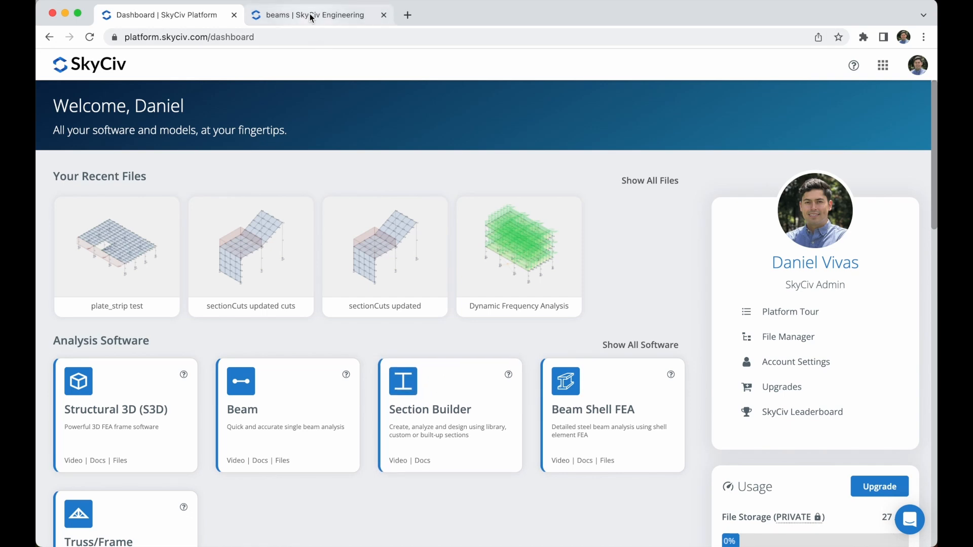
# Glance at the beams documentation results, then go back to the platform Dashboard
pyautogui.click(311, 14)
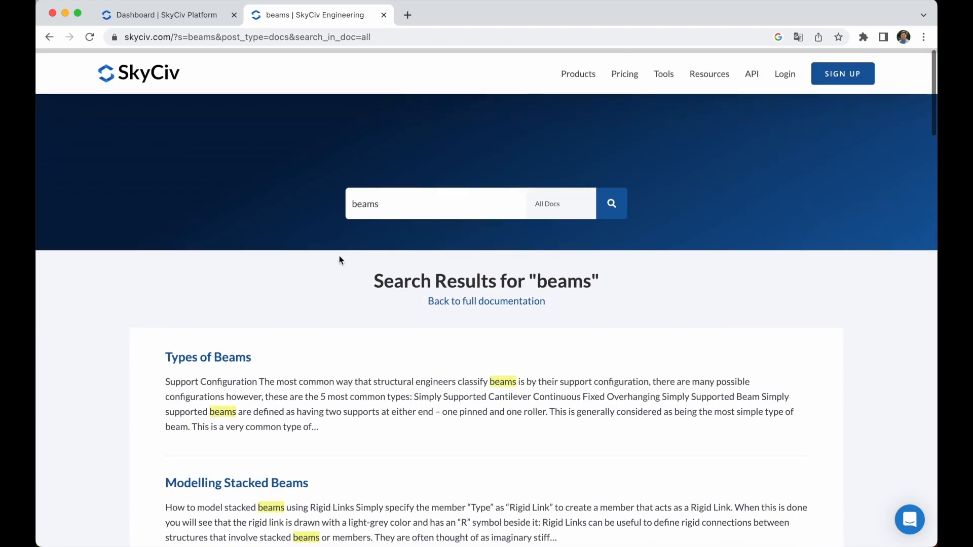
pyautogui.click(162, 14)
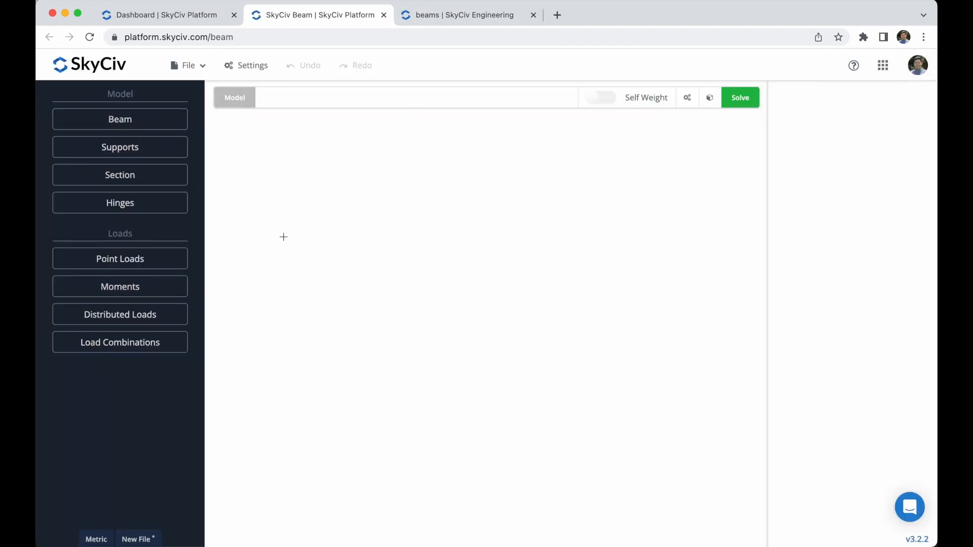
# Add a beam element with a Beam Length of 4 m
pyautogui.click(119, 120)
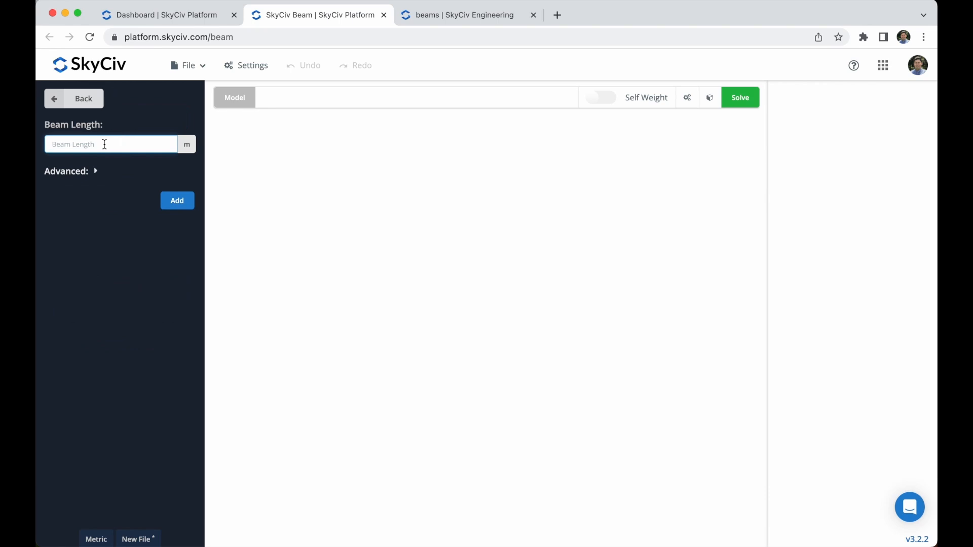
pyautogui.click(177, 200)
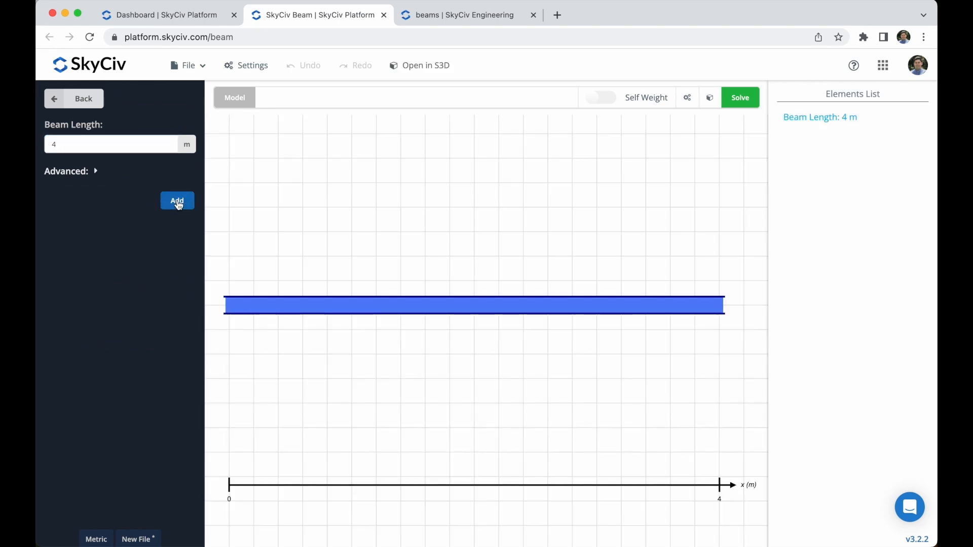
# Add a pinned support at 0 m and a roller support at 4 m
pyautogui.click(177, 200)
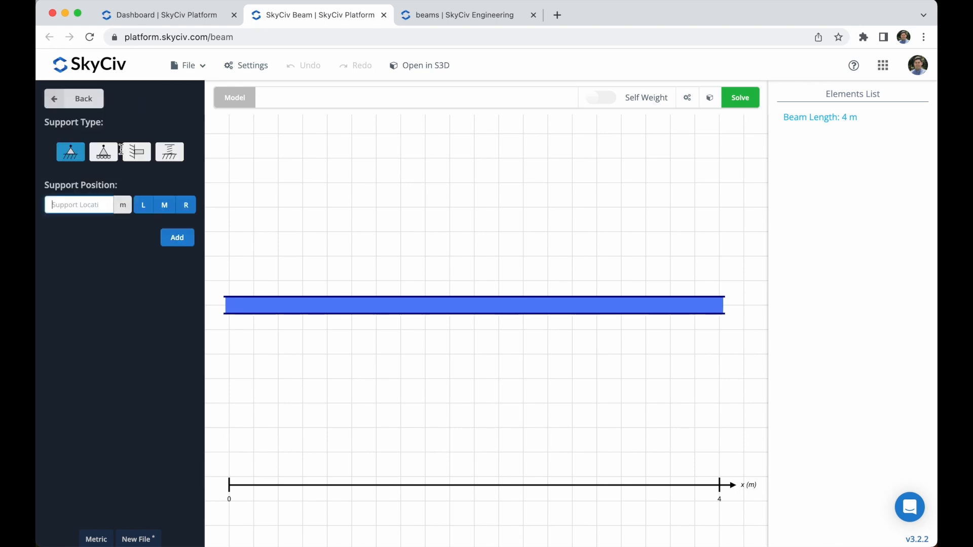
pyautogui.moveTo(70, 151)
pyautogui.write('0')
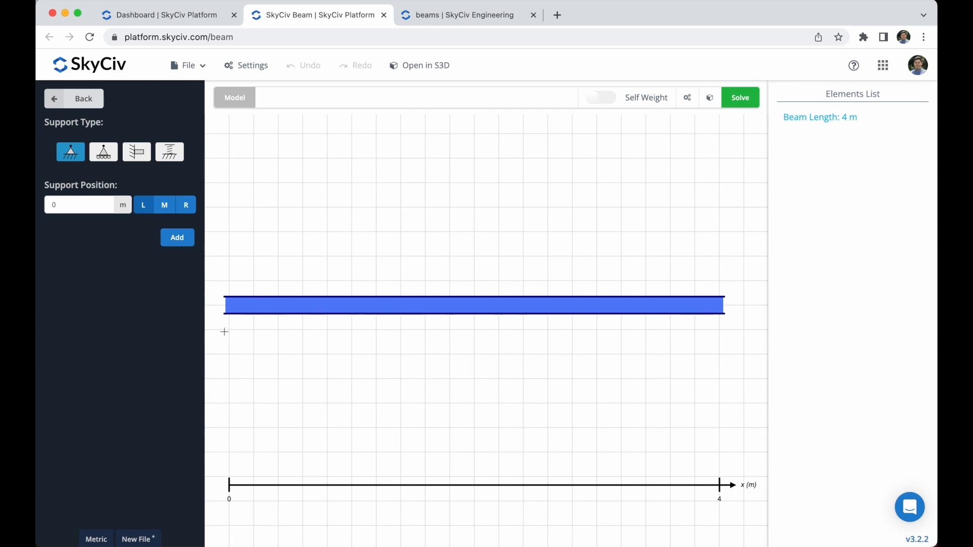
pyautogui.moveTo(185, 248)
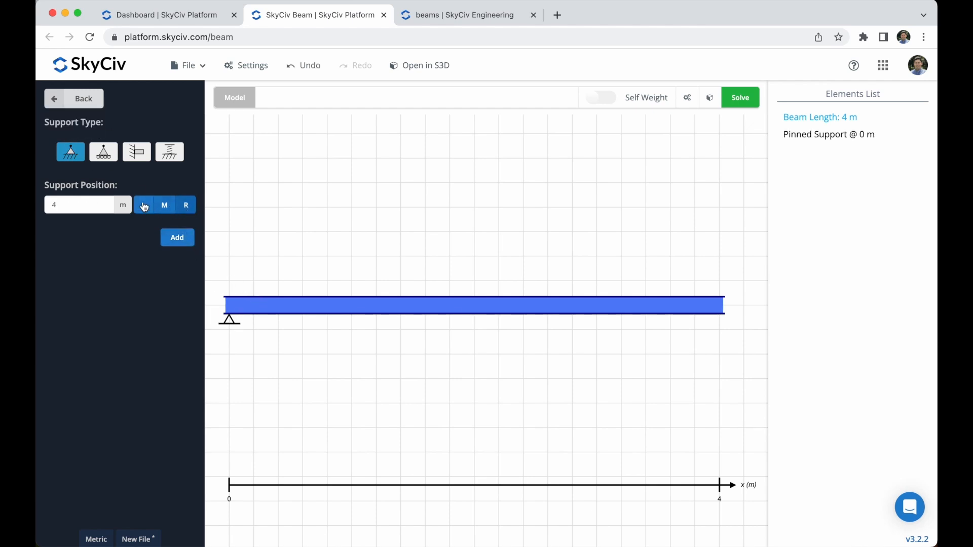
pyautogui.click(103, 152)
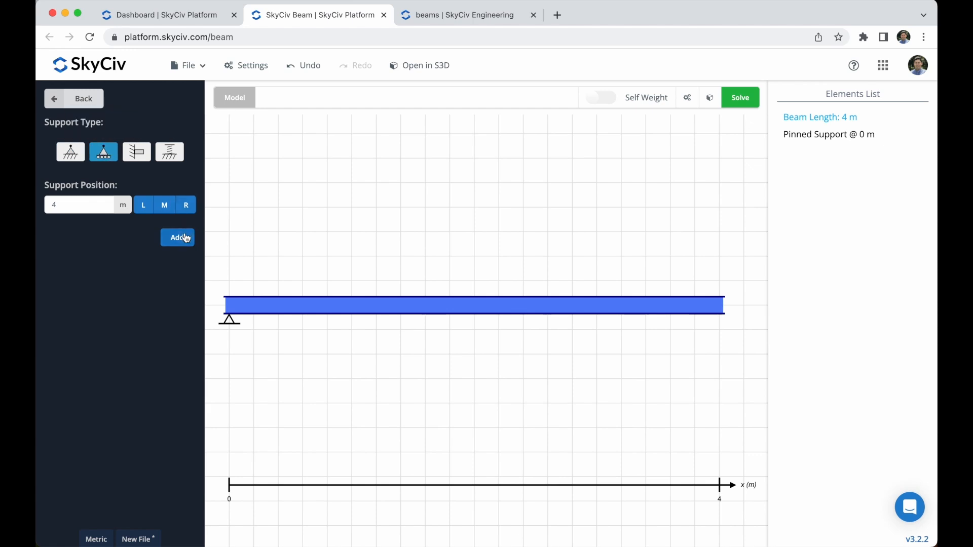
pyautogui.click(177, 238)
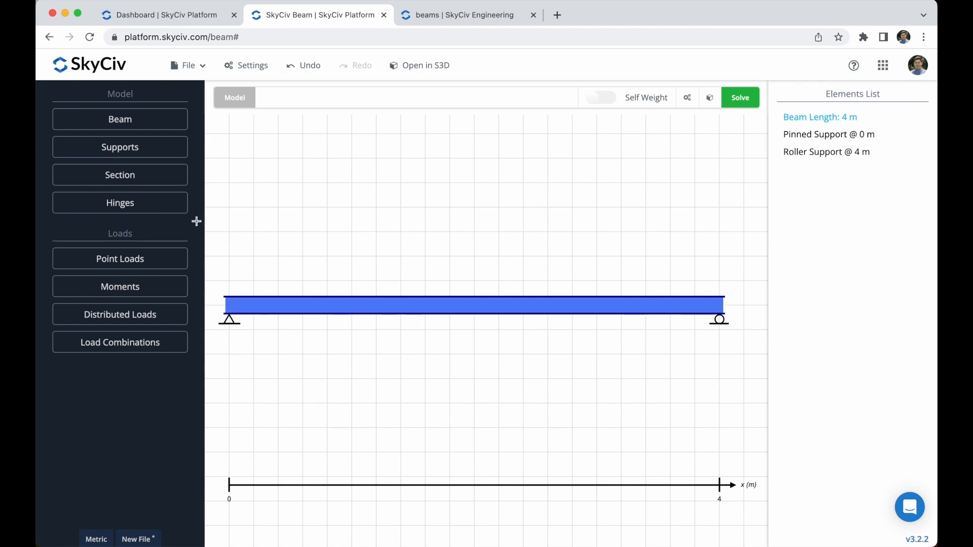
# Pick the AISC American standard channel C15x50 in Section Builder and submit it to the beam
pyautogui.click(119, 175)
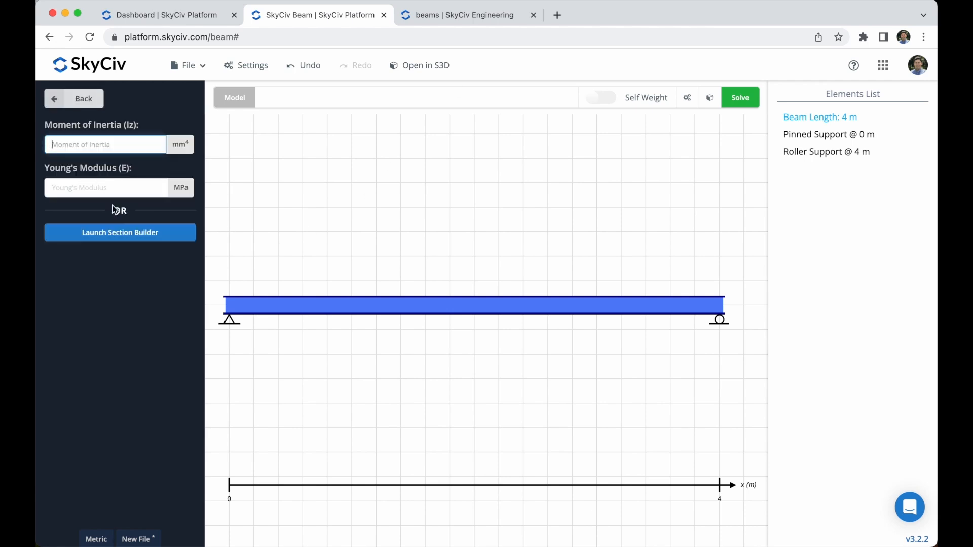
pyautogui.click(120, 232)
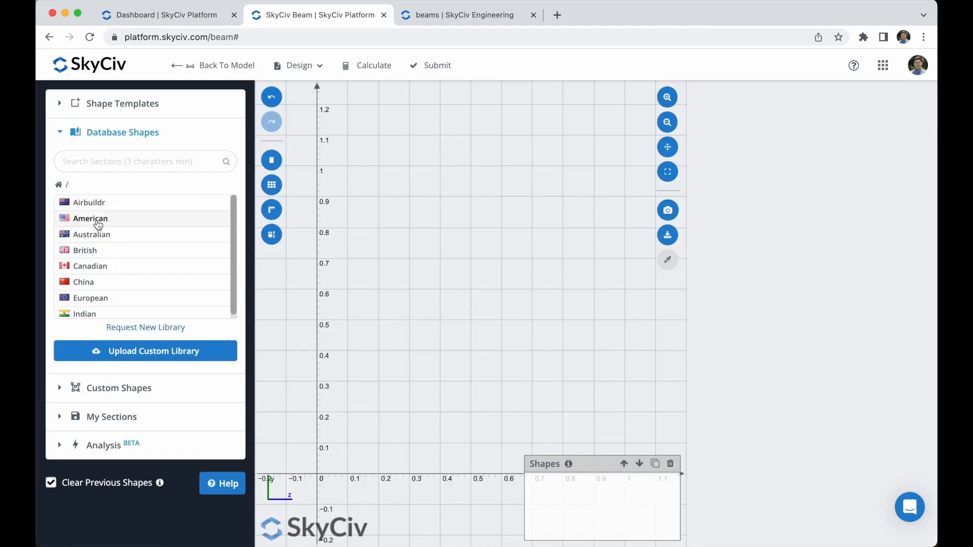
pyautogui.click(90, 218)
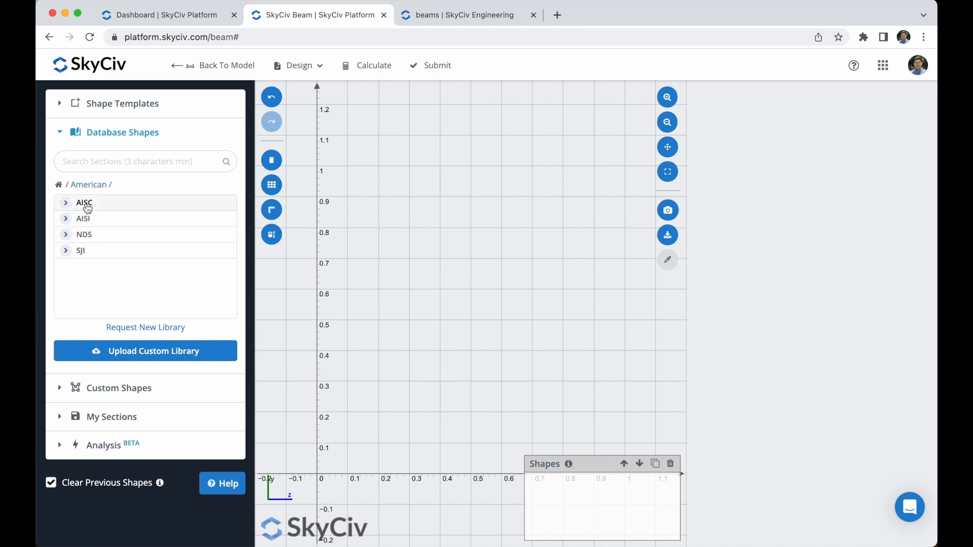
pyautogui.click(84, 203)
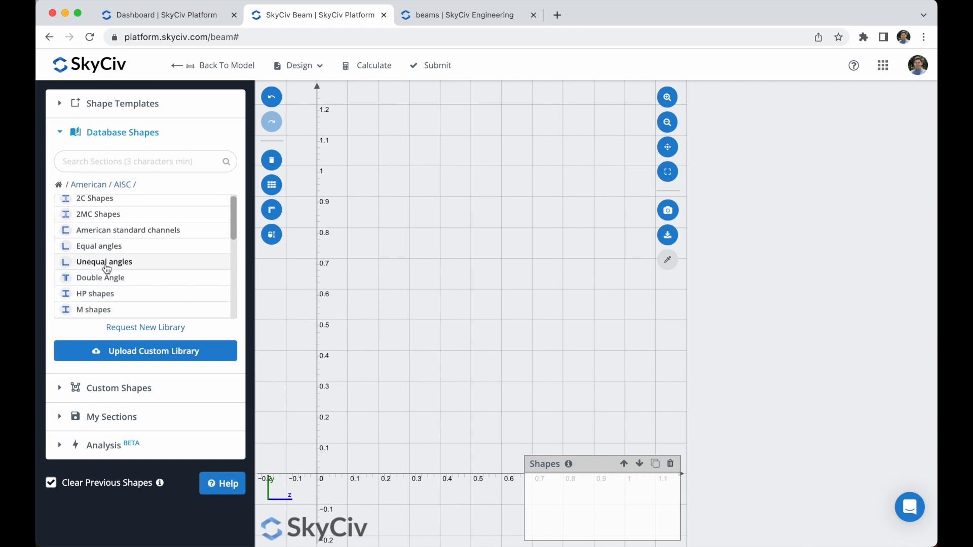
pyautogui.click(128, 230)
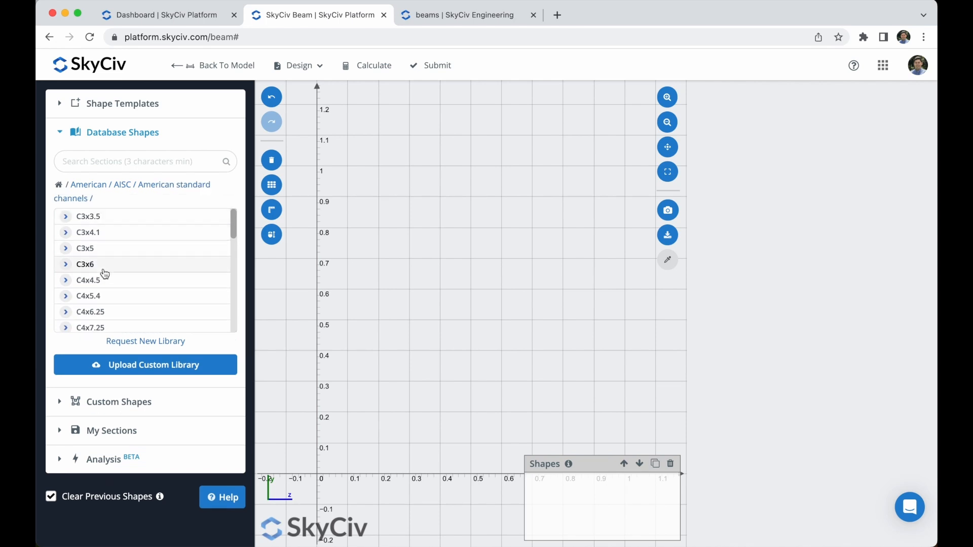
pyautogui.scroll(-3)
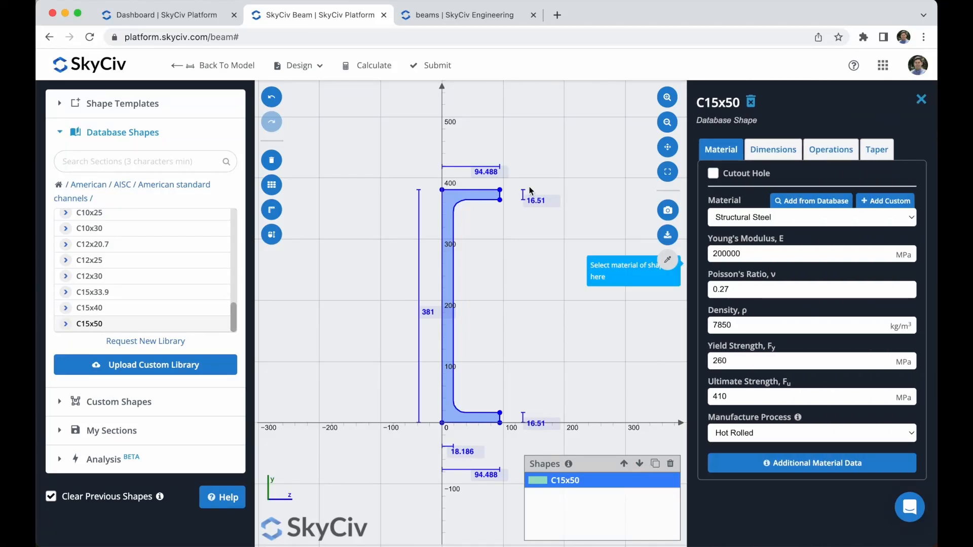
pyautogui.moveTo(439, 458)
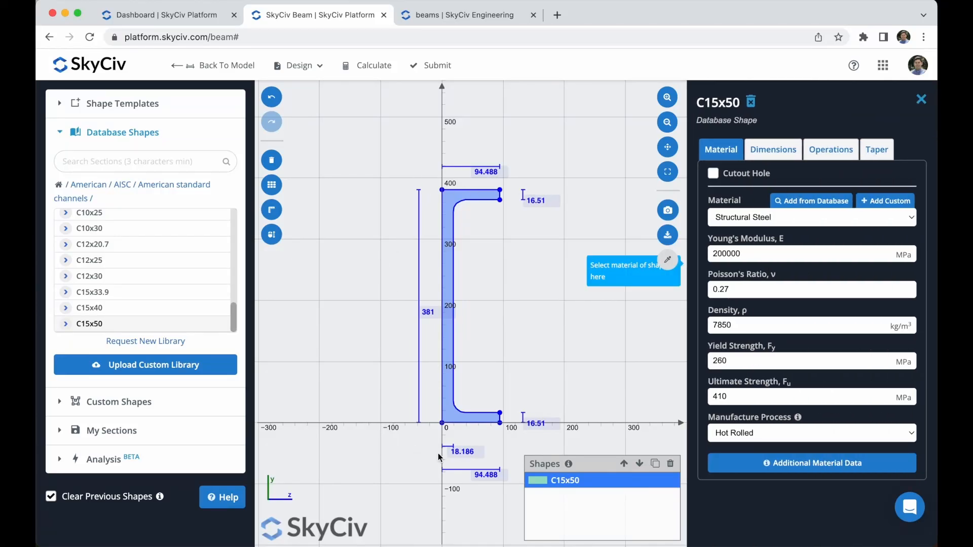
pyautogui.moveTo(572, 261)
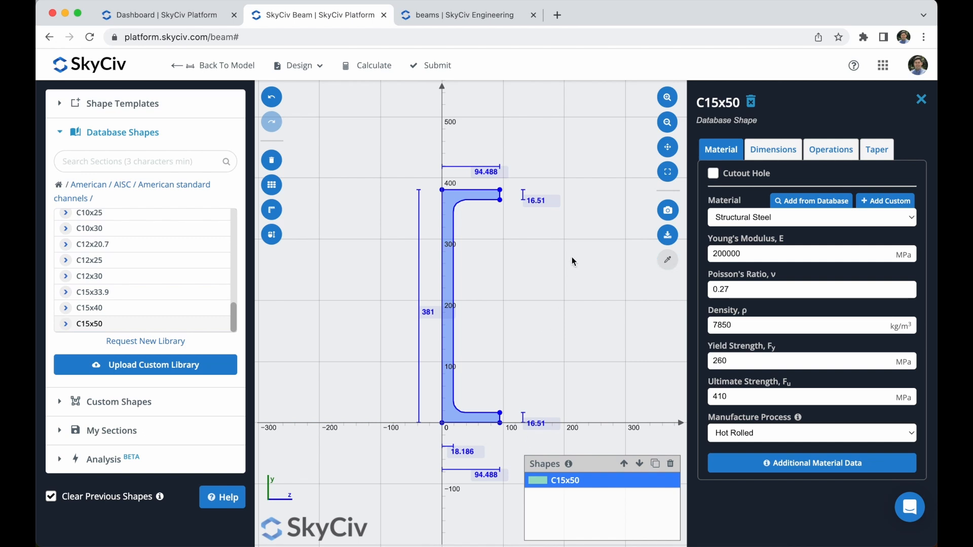
pyautogui.moveTo(563, 142)
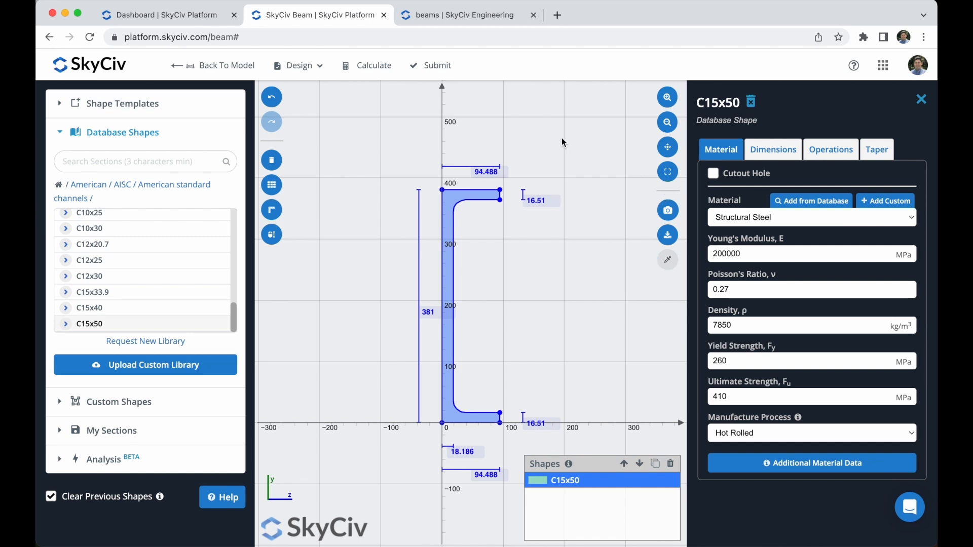
pyautogui.moveTo(667, 171)
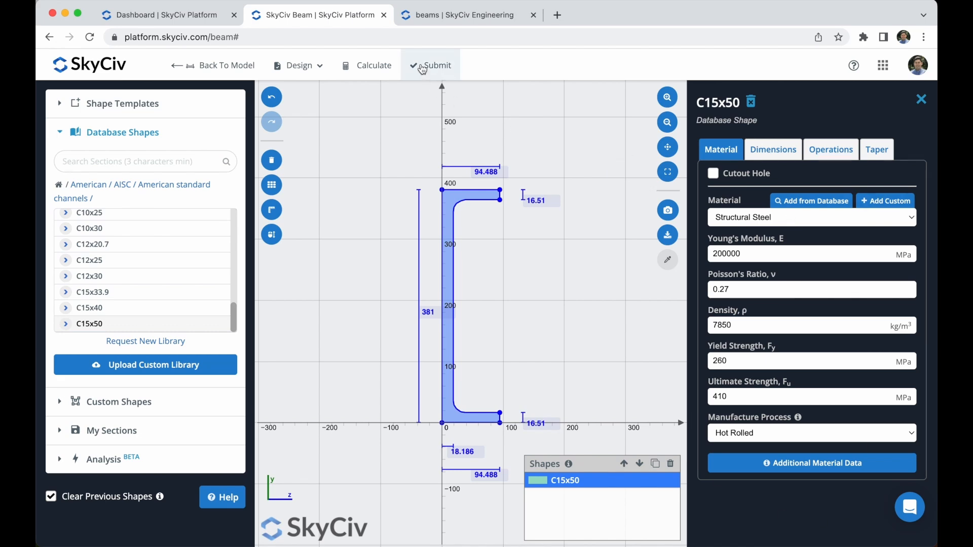
pyautogui.click(437, 65)
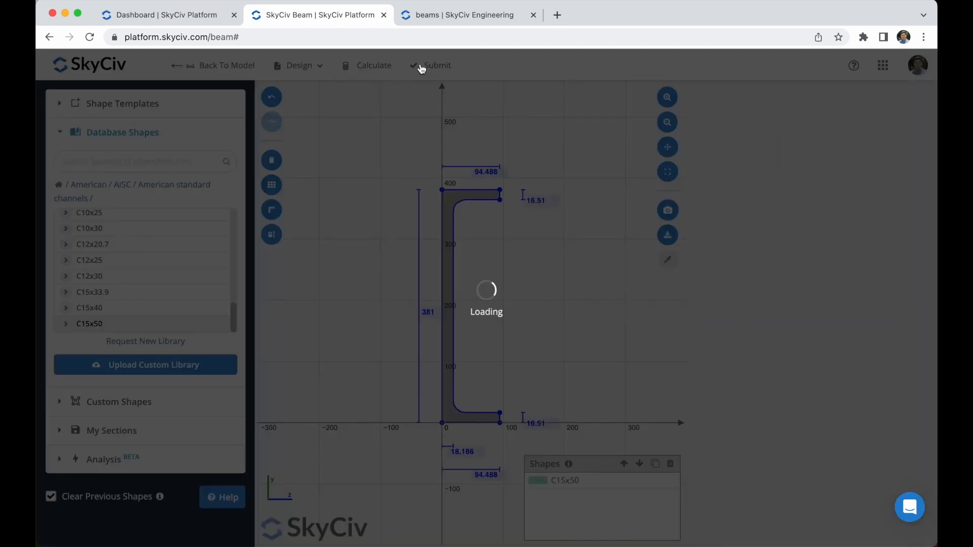
# Confirm the C15x50 steel channel section, preview the beam in 3D, then return to 2D
pyautogui.click(430, 66)
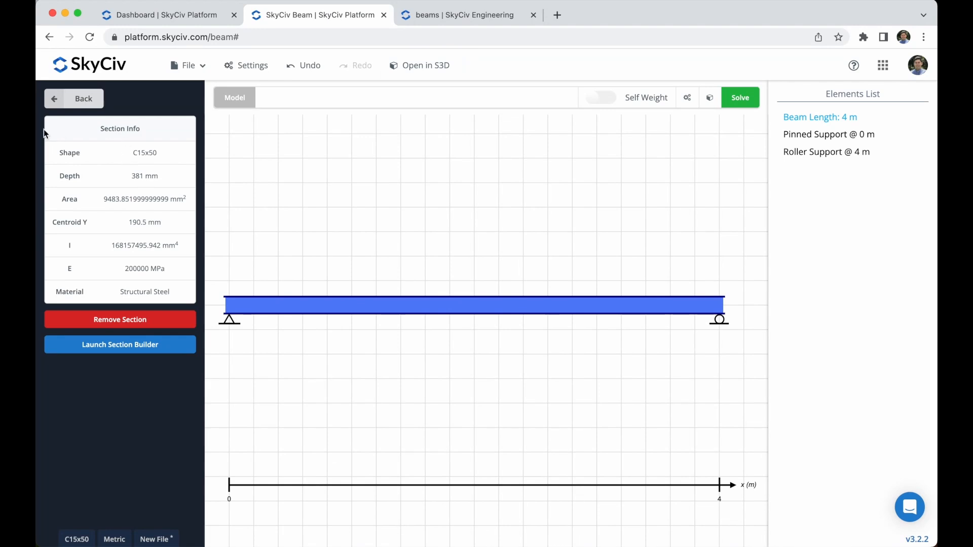
pyautogui.moveTo(76, 139)
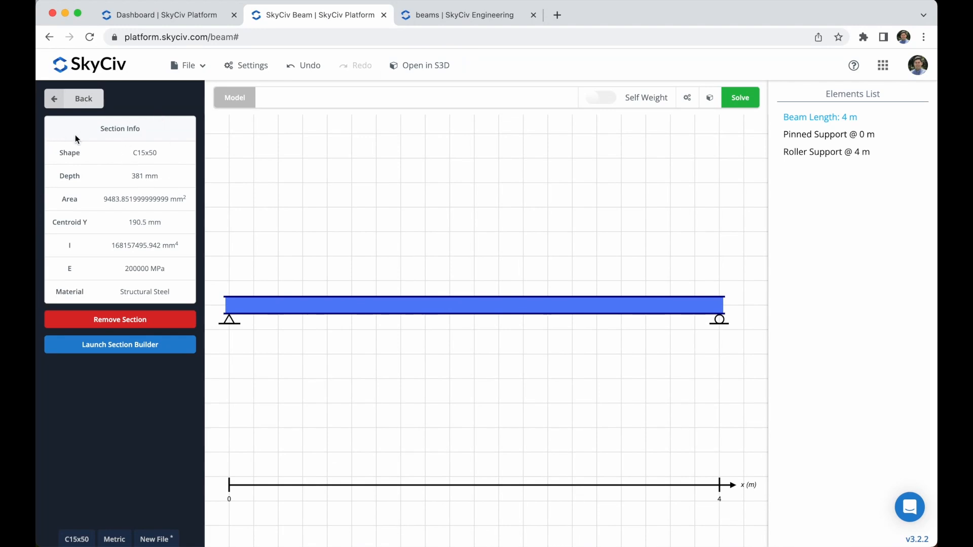
pyautogui.click(54, 98)
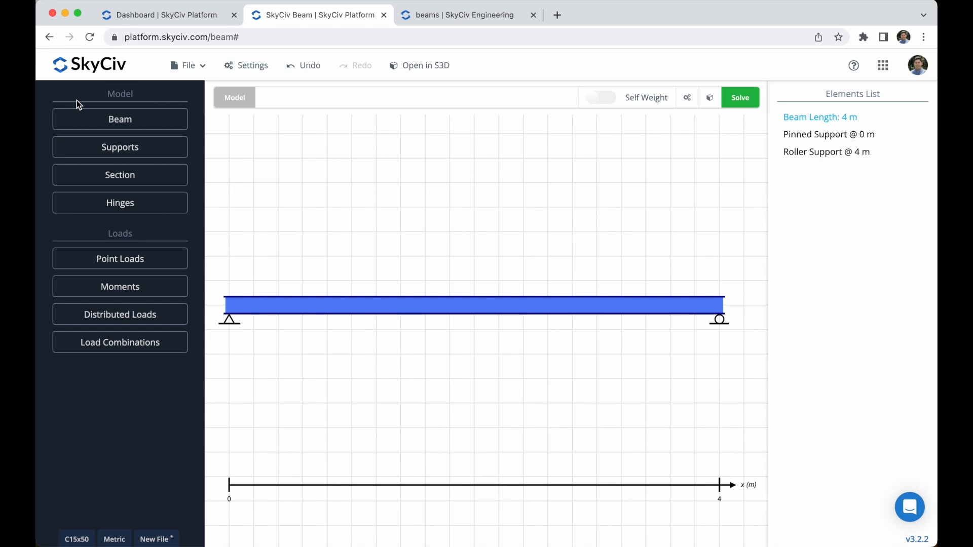
pyautogui.moveTo(710, 101)
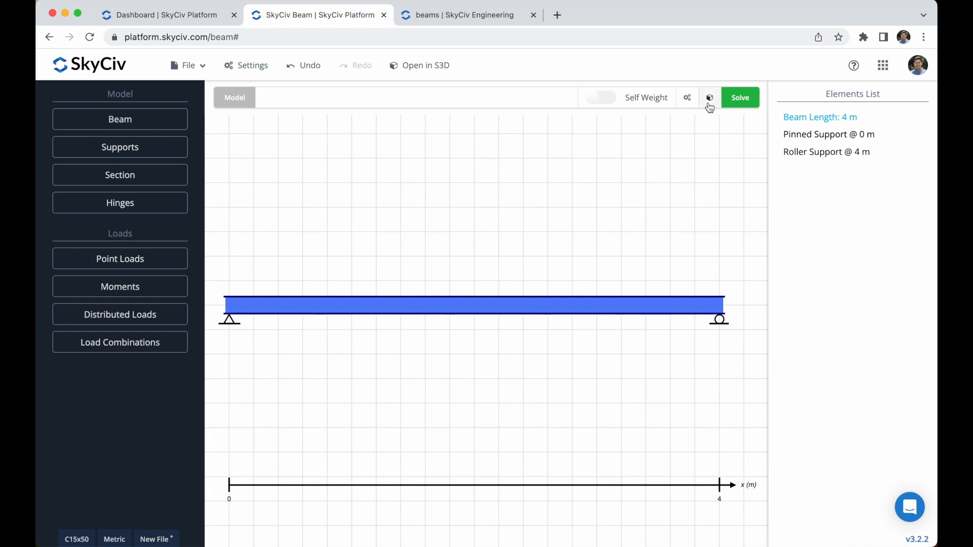
pyautogui.click(709, 97)
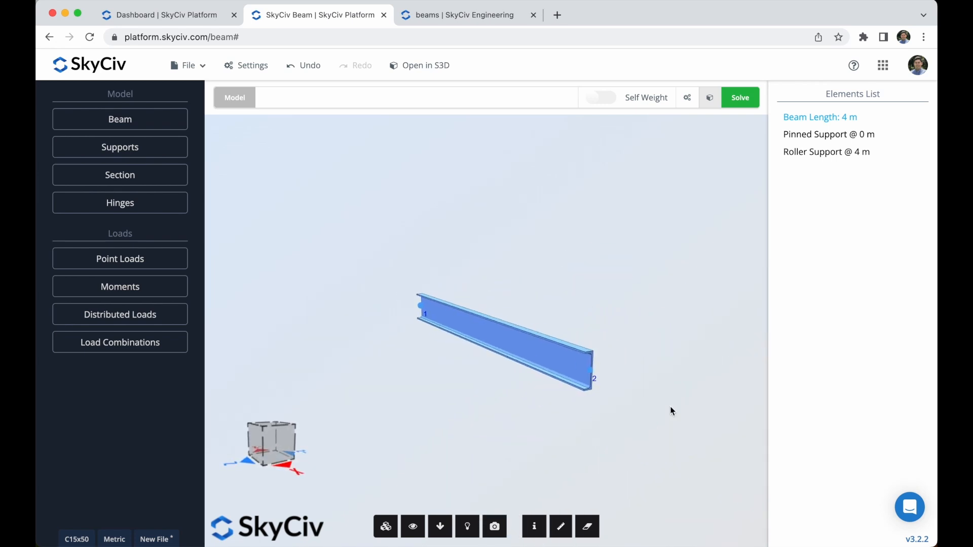
pyautogui.click(187, 65)
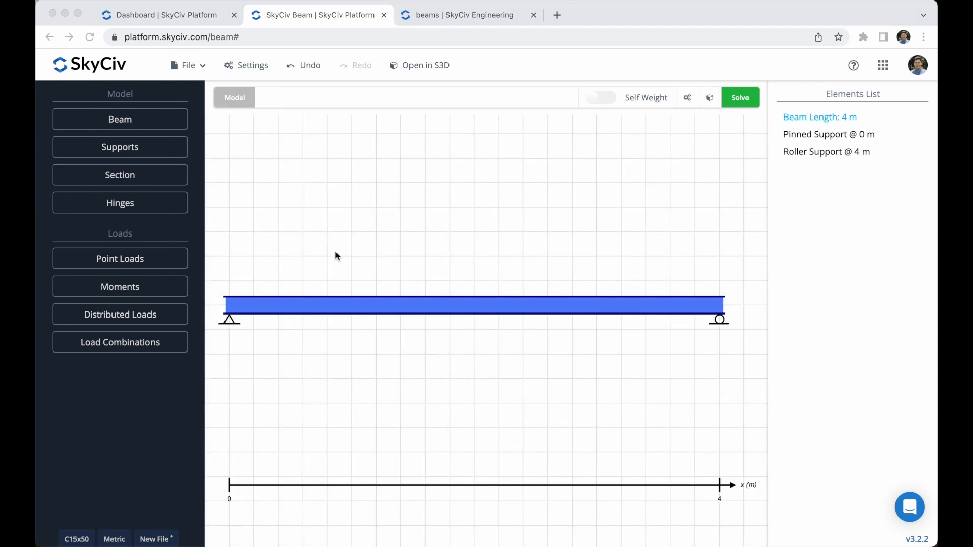
pyautogui.moveTo(141, 322)
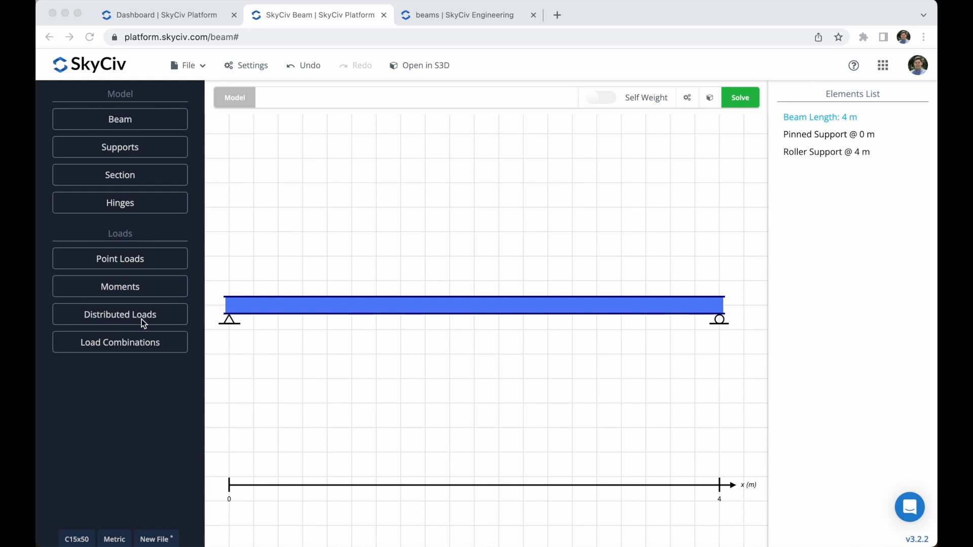
# Add a 1 kN/m distributed Live Load from 0 m to 4 m
pyautogui.click(119, 315)
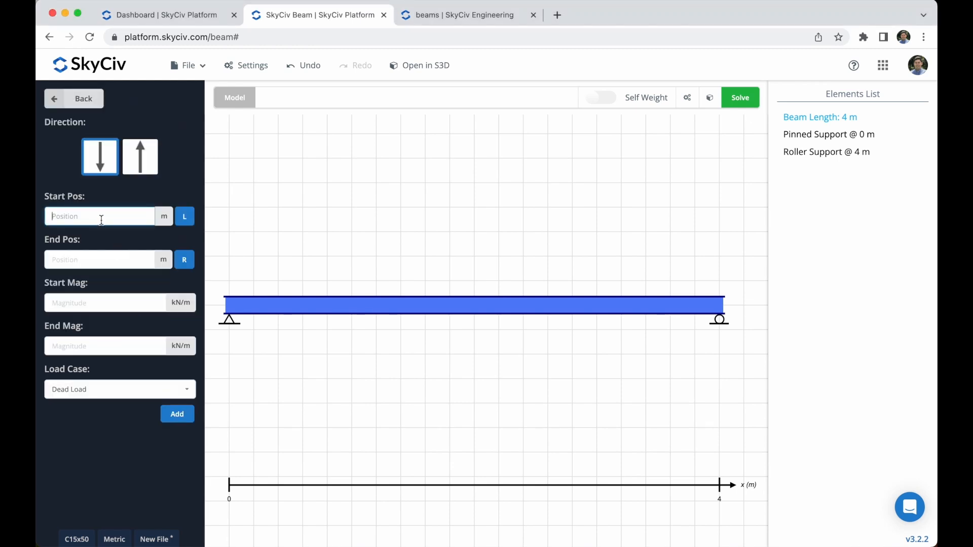
pyautogui.moveTo(184, 217)
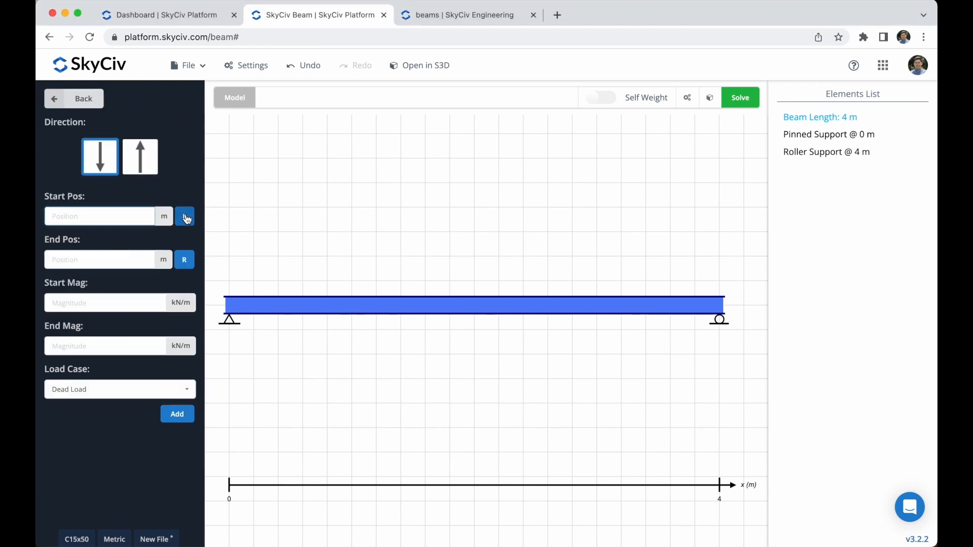
pyautogui.click(185, 216)
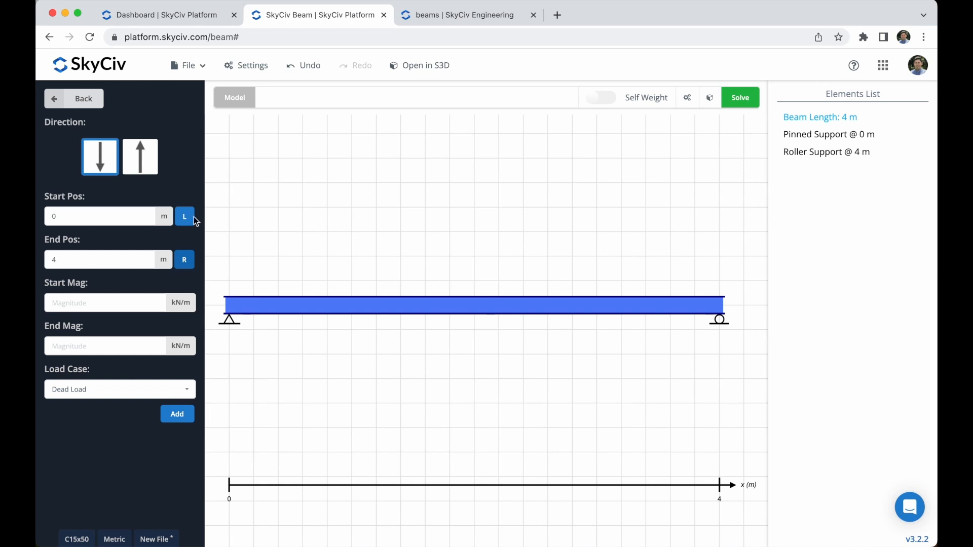
pyautogui.moveTo(122, 302)
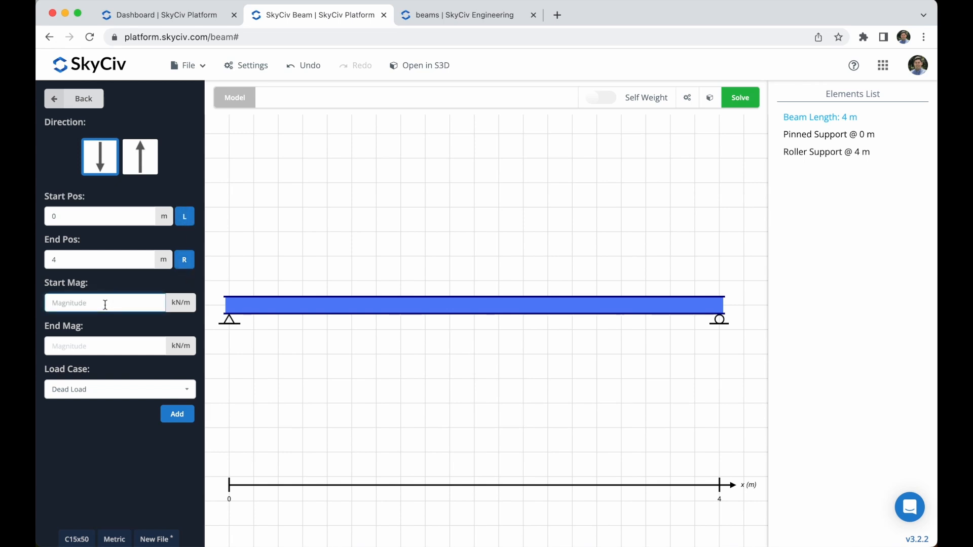
pyautogui.write('1')
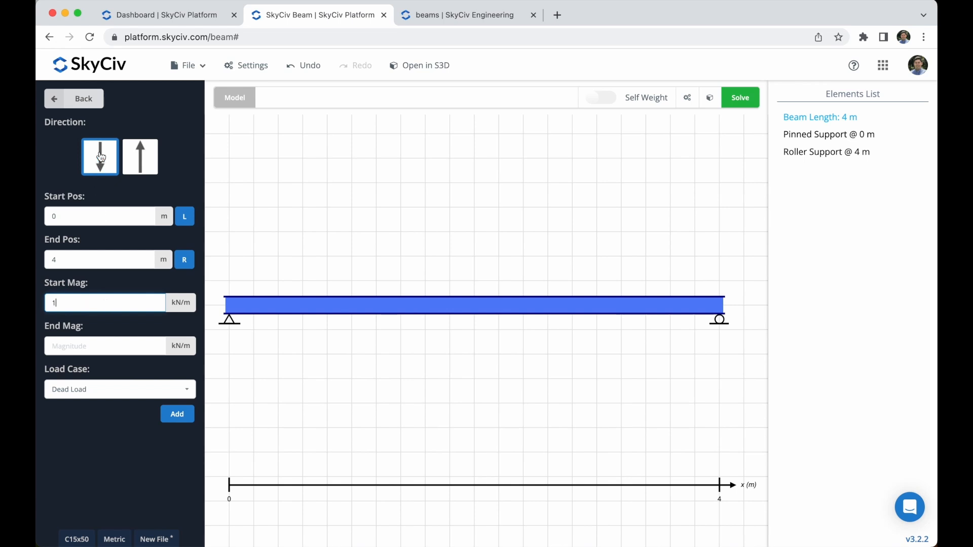
pyautogui.click(119, 389)
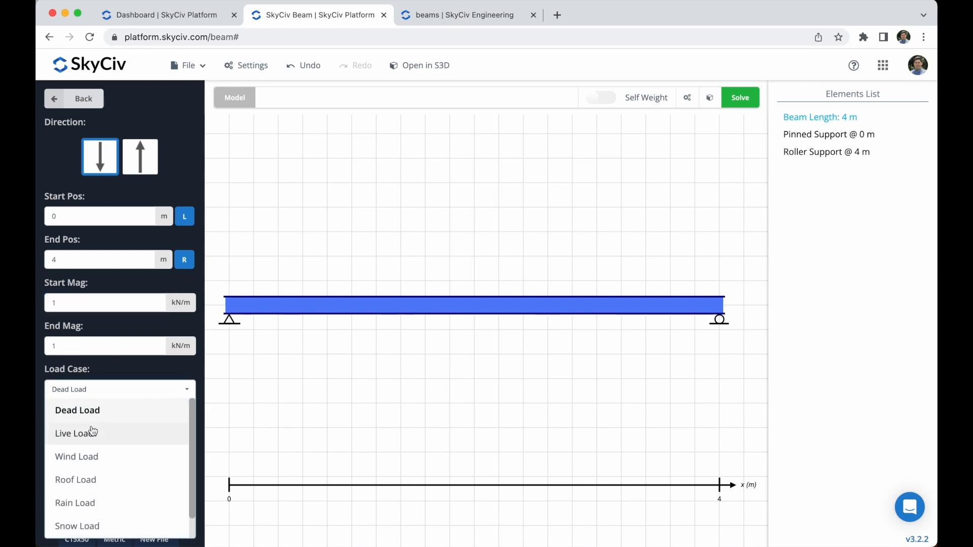
pyautogui.click(75, 434)
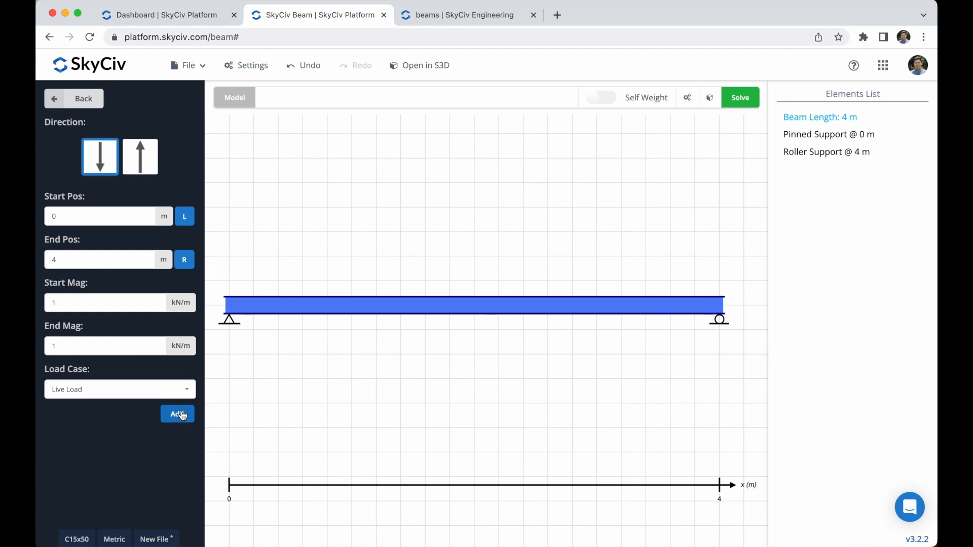
pyautogui.click(178, 414)
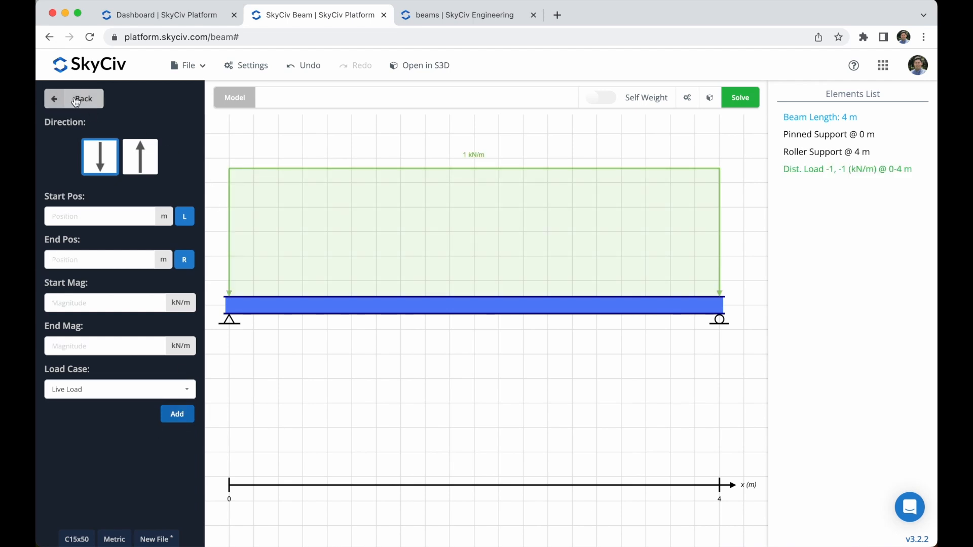
pyautogui.click(74, 98)
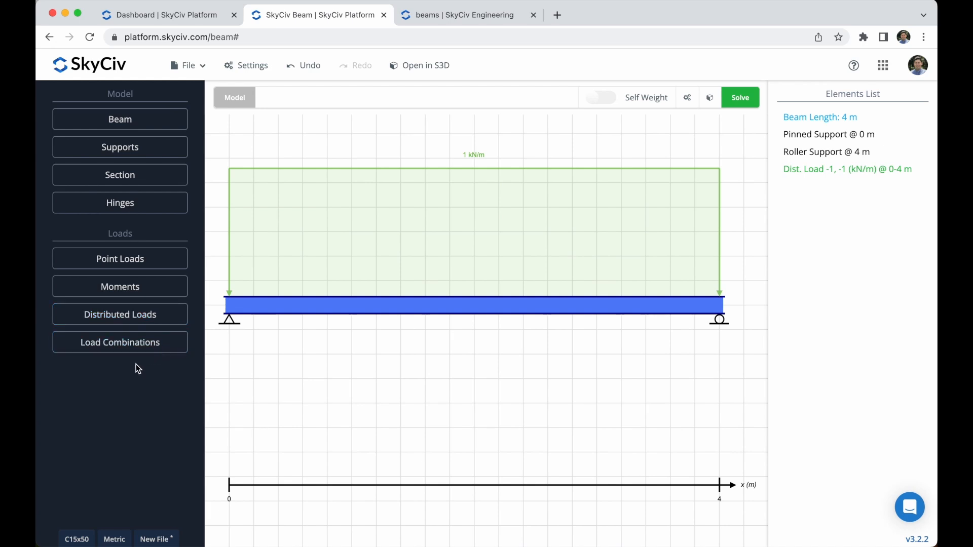
# Save Load Combination 1 with all factors at 1 and switch on Self Weight
pyautogui.click(120, 342)
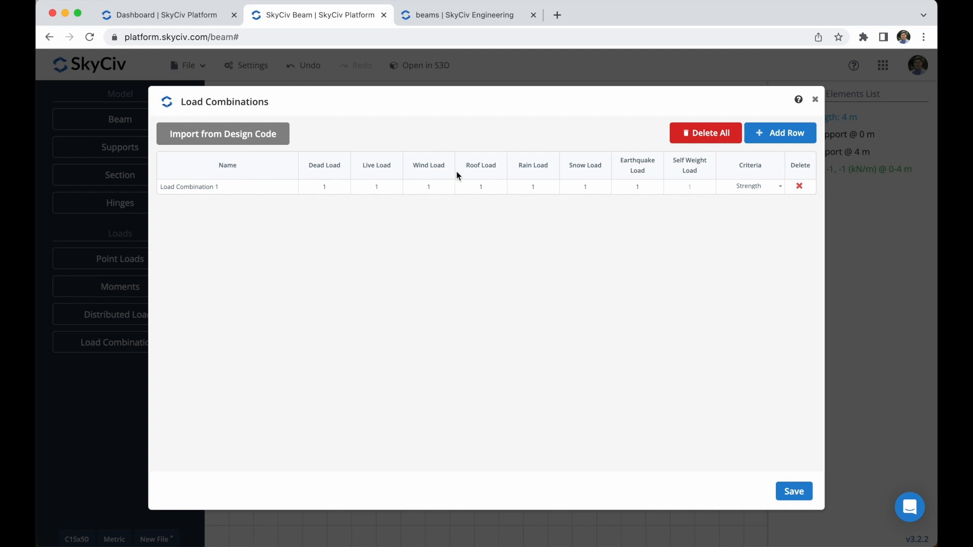
pyautogui.moveTo(328, 171)
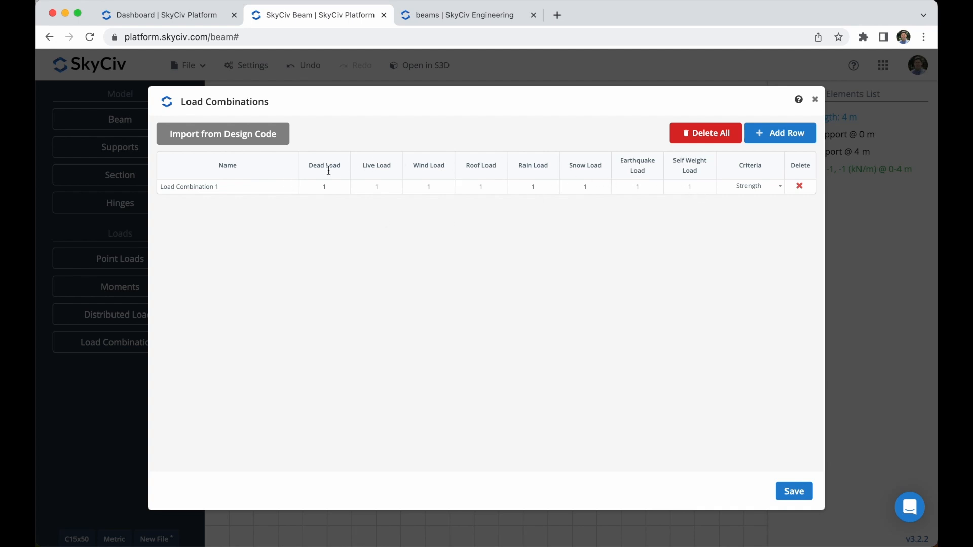
pyautogui.moveTo(347, 245)
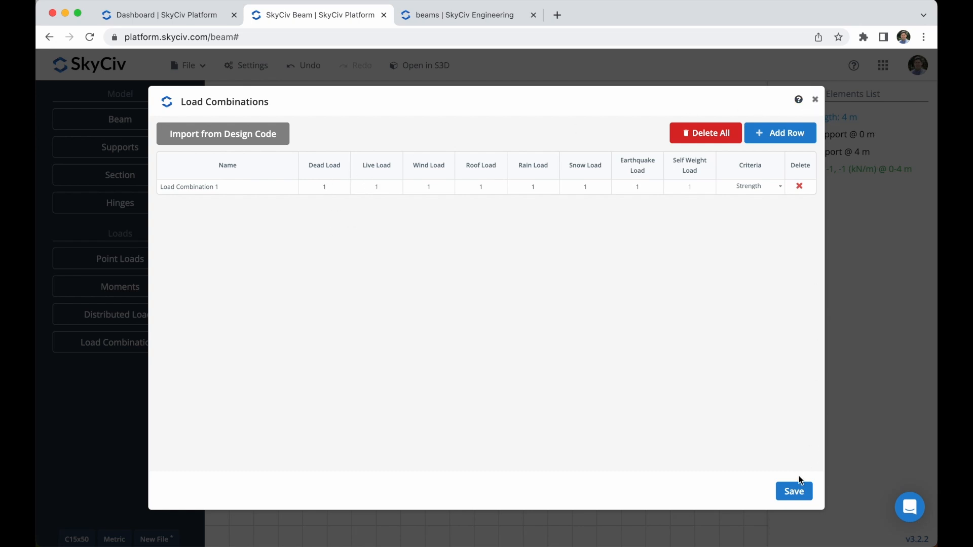
pyautogui.click(816, 99)
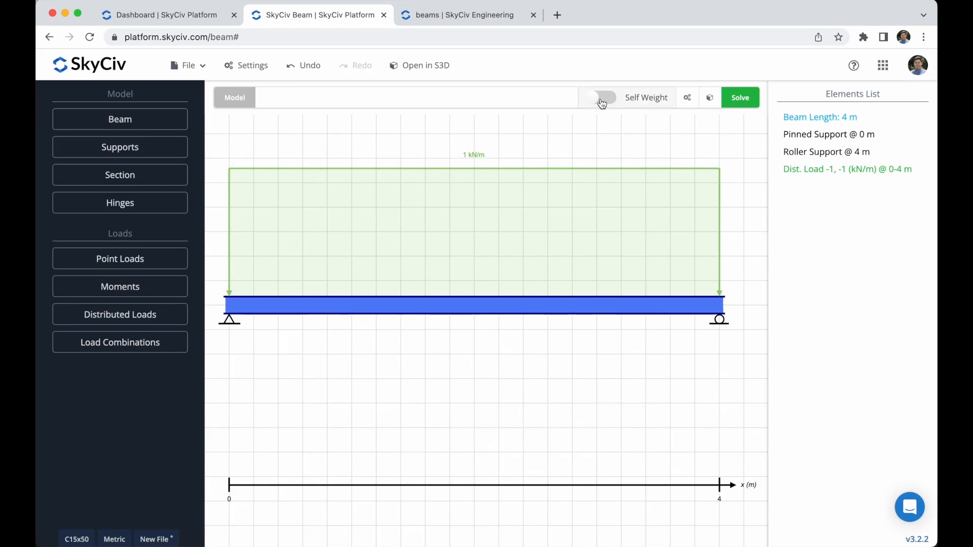
pyautogui.click(600, 97)
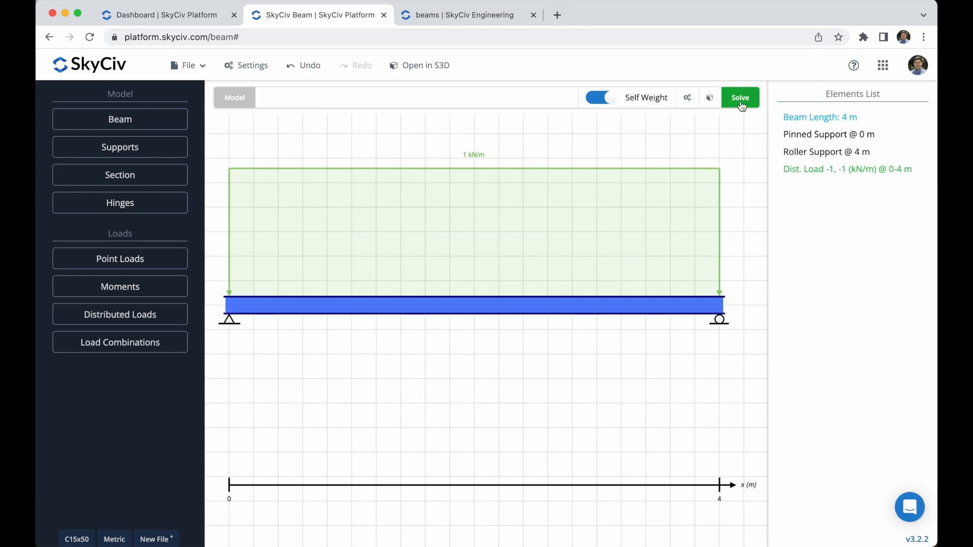
# Solve the beam model to get the 3.46 kN support reactions
pyautogui.click(740, 97)
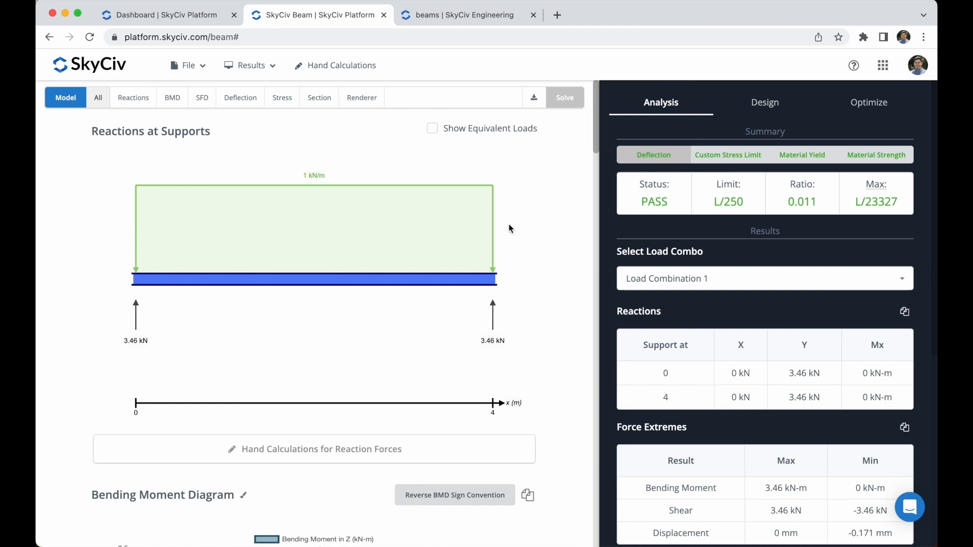
pyautogui.moveTo(363, 300)
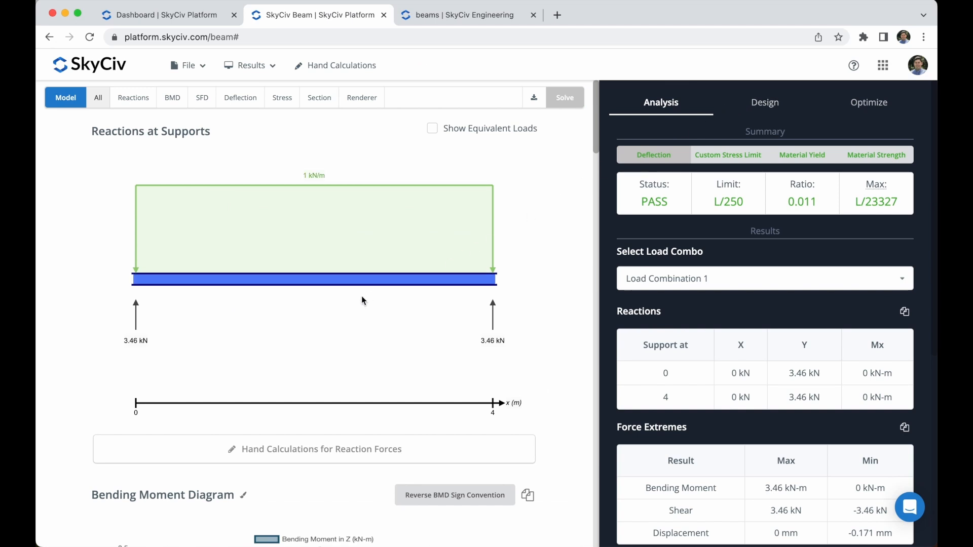
pyautogui.moveTo(353, 350)
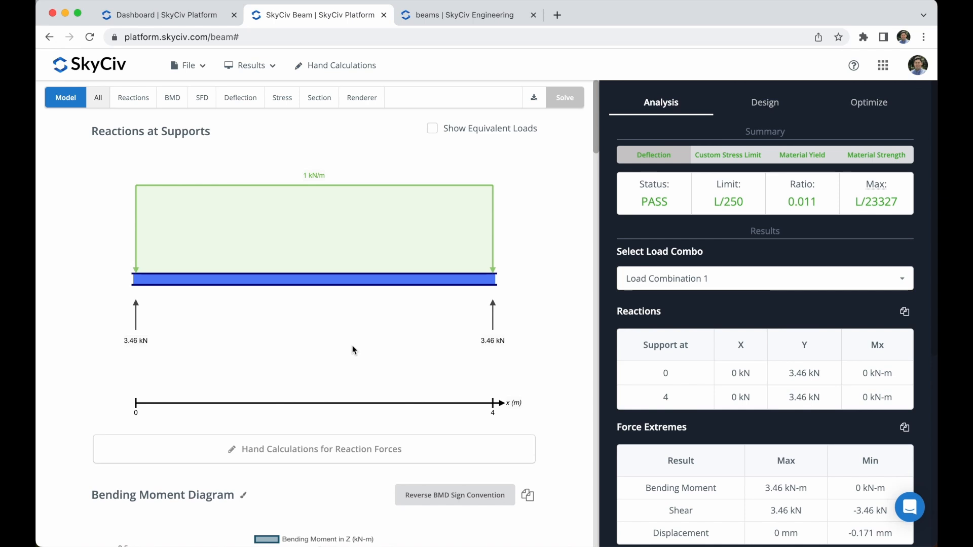
pyautogui.scroll(-3)
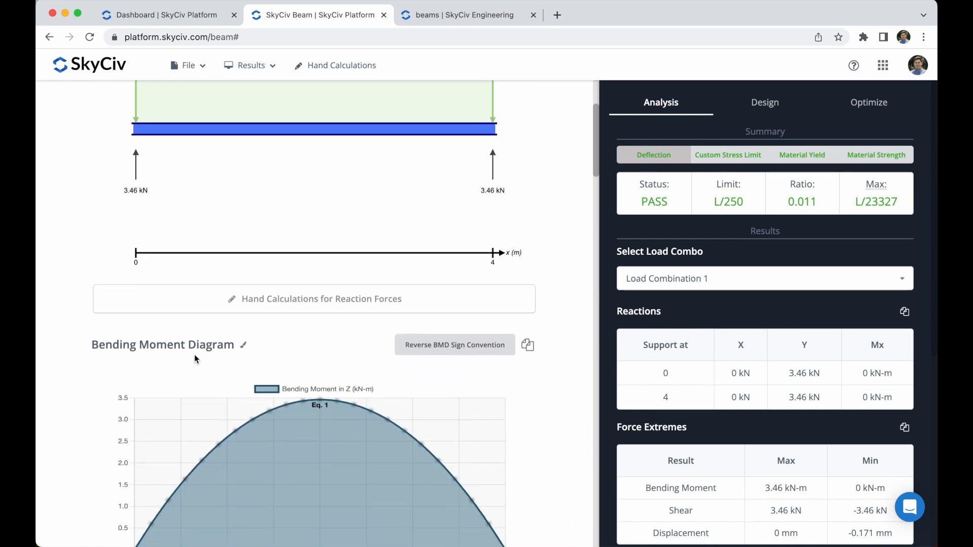
pyautogui.scroll(-3)
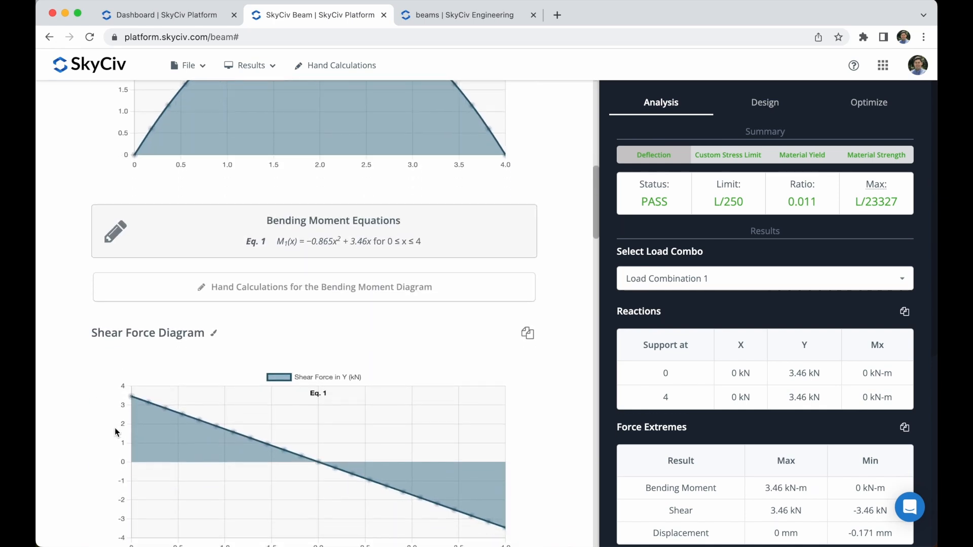
pyautogui.scroll(-3)
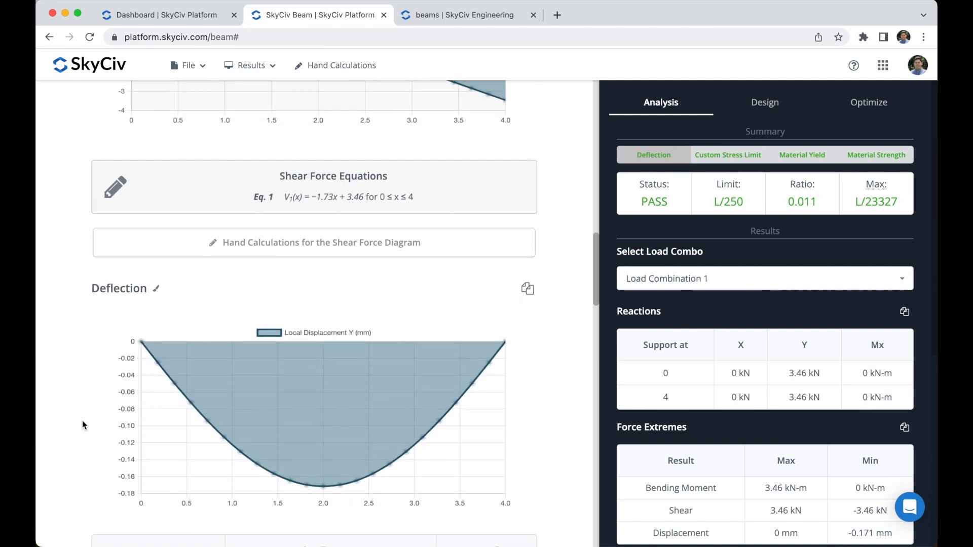
pyautogui.scroll(-3)
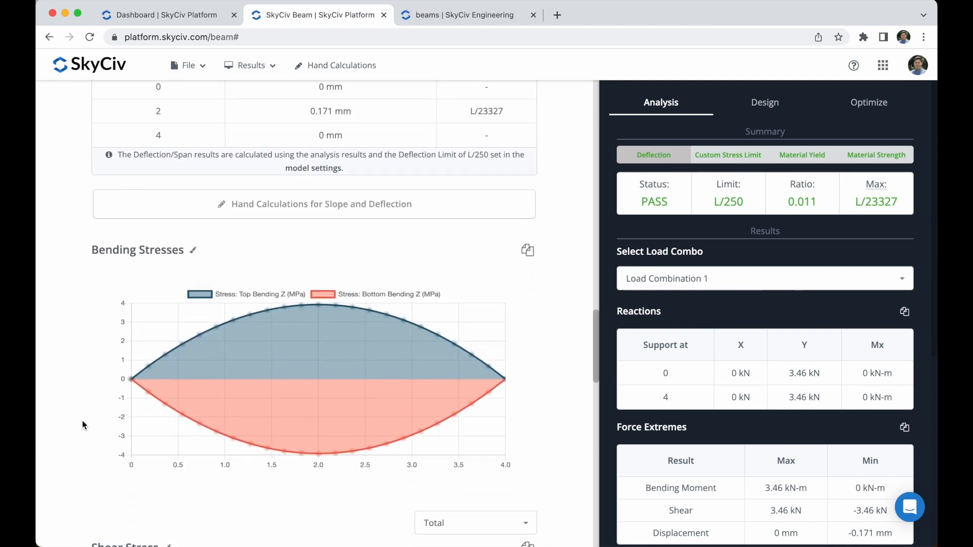
pyautogui.scroll(-3)
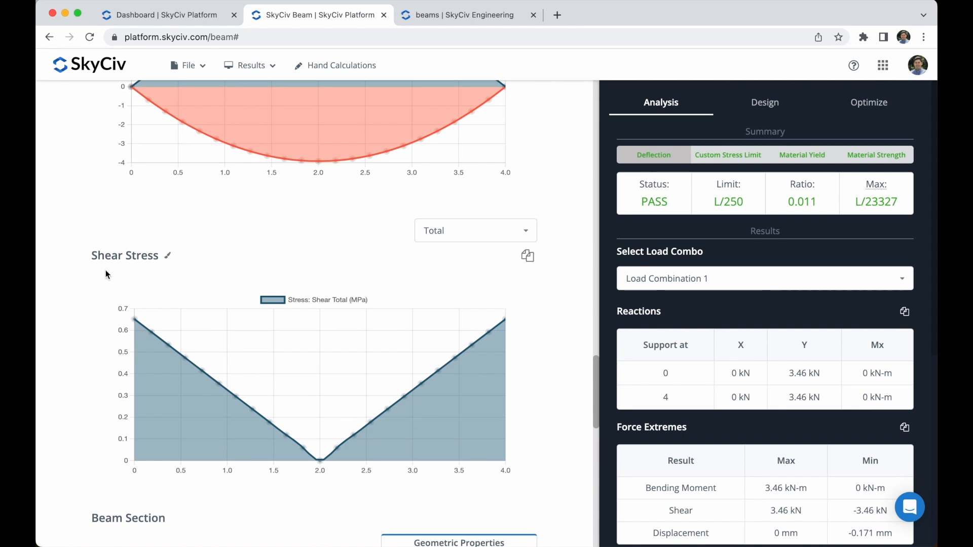
pyautogui.scroll(-3)
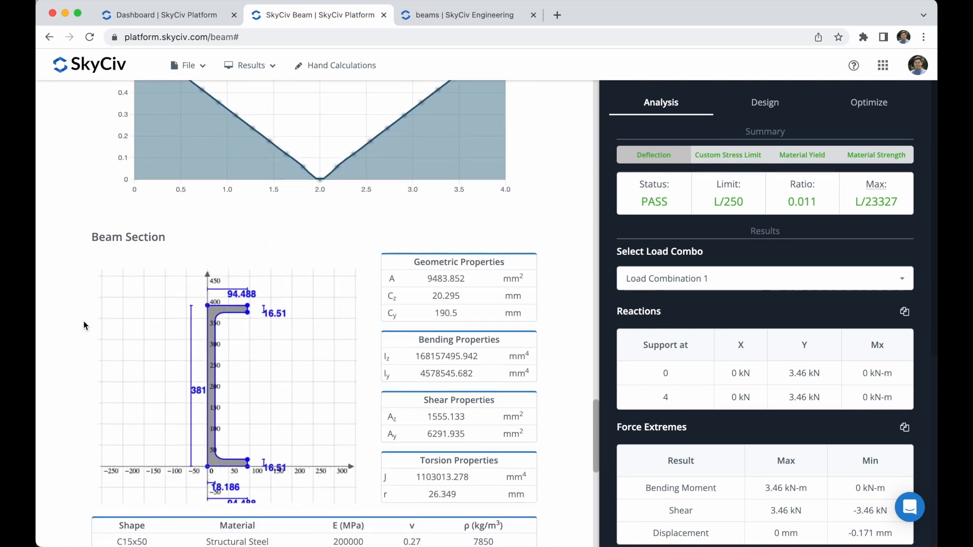
pyautogui.moveTo(475, 246)
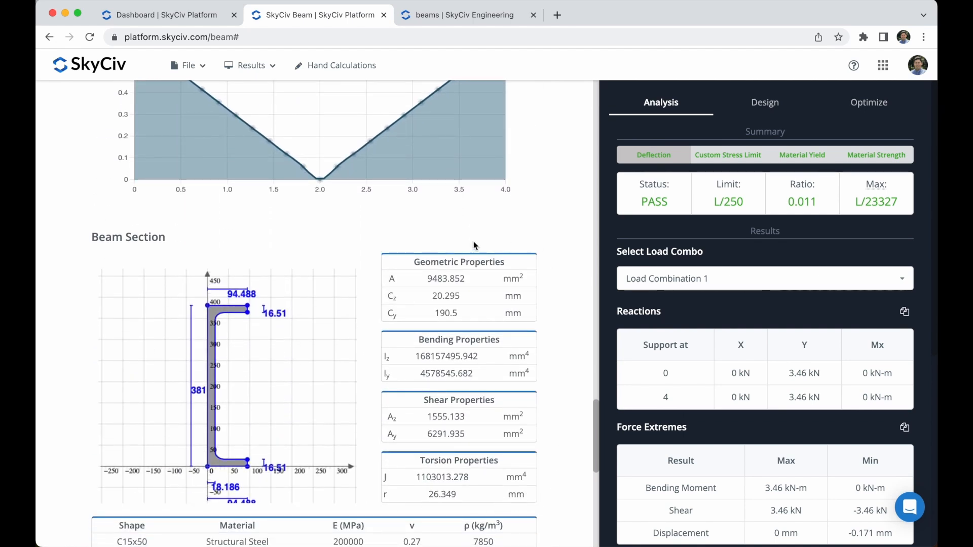
pyautogui.scroll(-3)
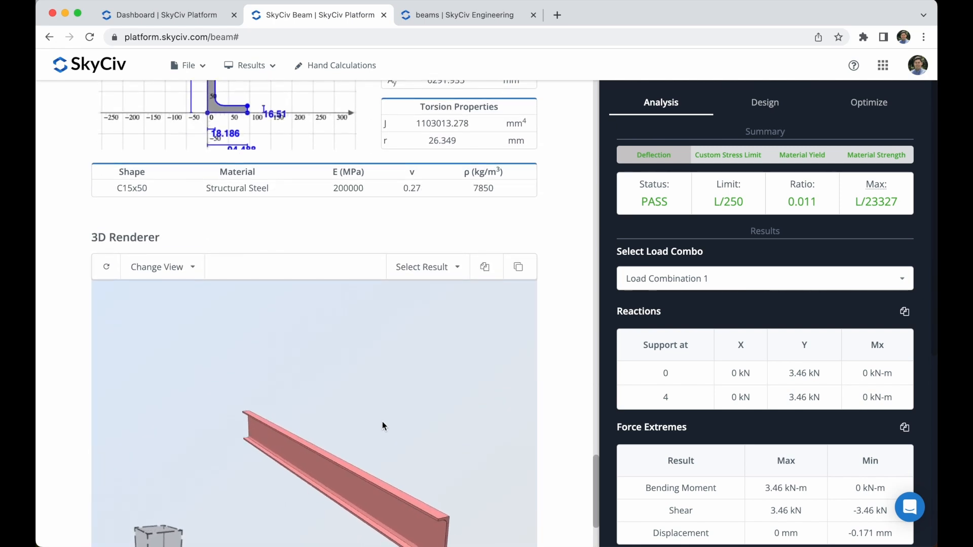
# Review the Material Strength summary: 3.92 MPa against the 410 MPa limit, passing
pyautogui.click(876, 154)
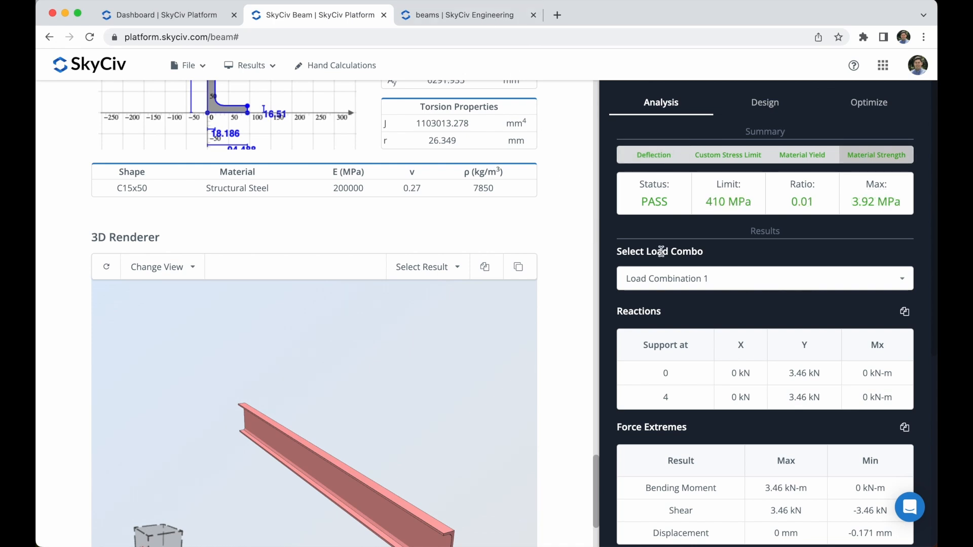
pyautogui.click(764, 278)
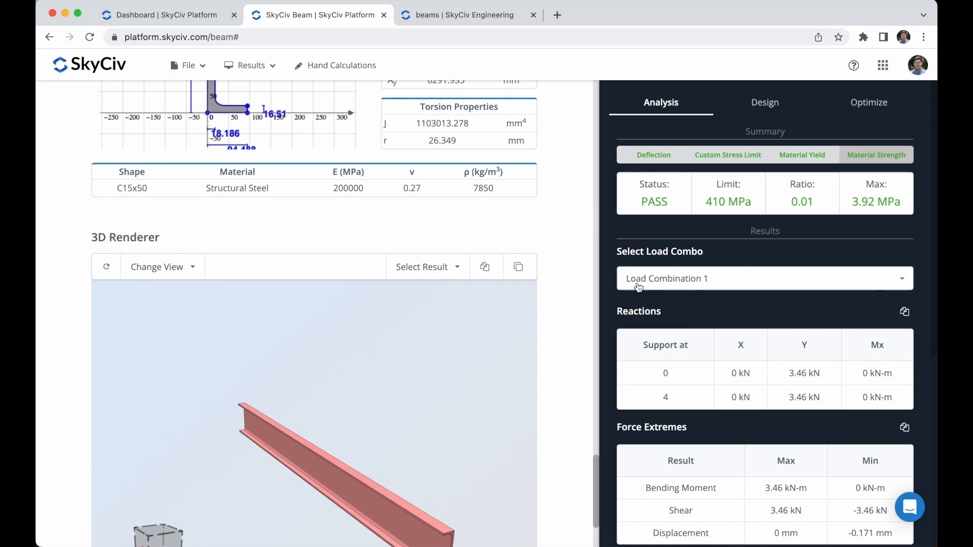
pyautogui.scroll(-3)
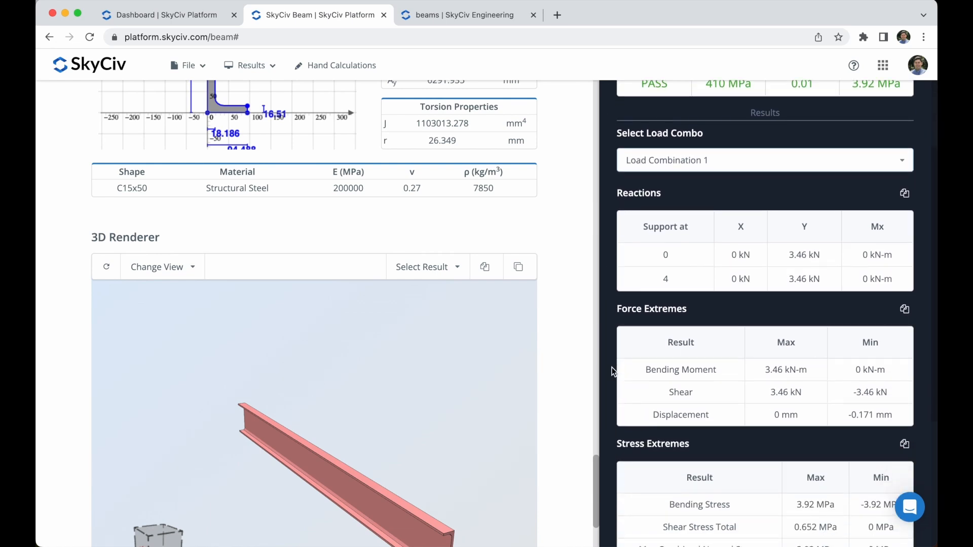
pyautogui.scroll(-3)
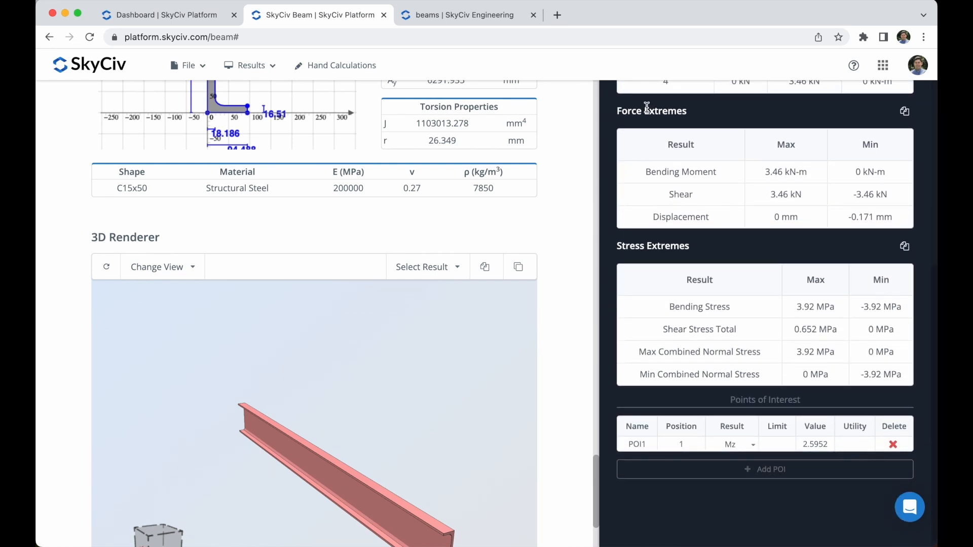
pyautogui.moveTo(616, 269)
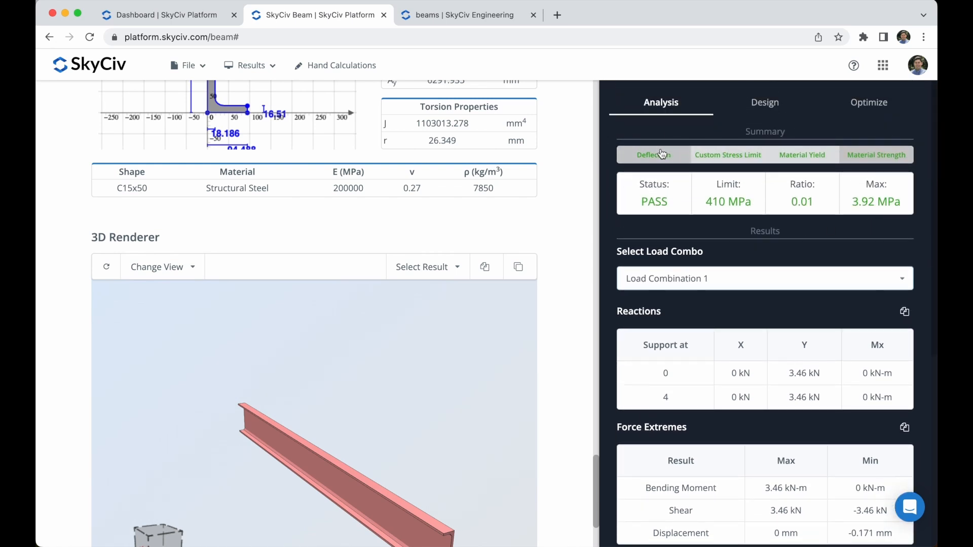
pyautogui.moveTo(628, 159)
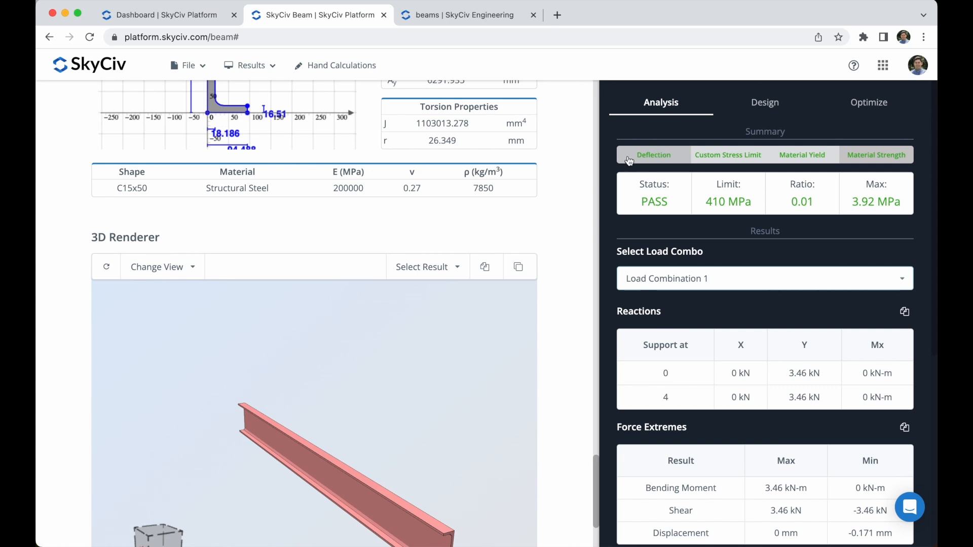
pyautogui.click(727, 155)
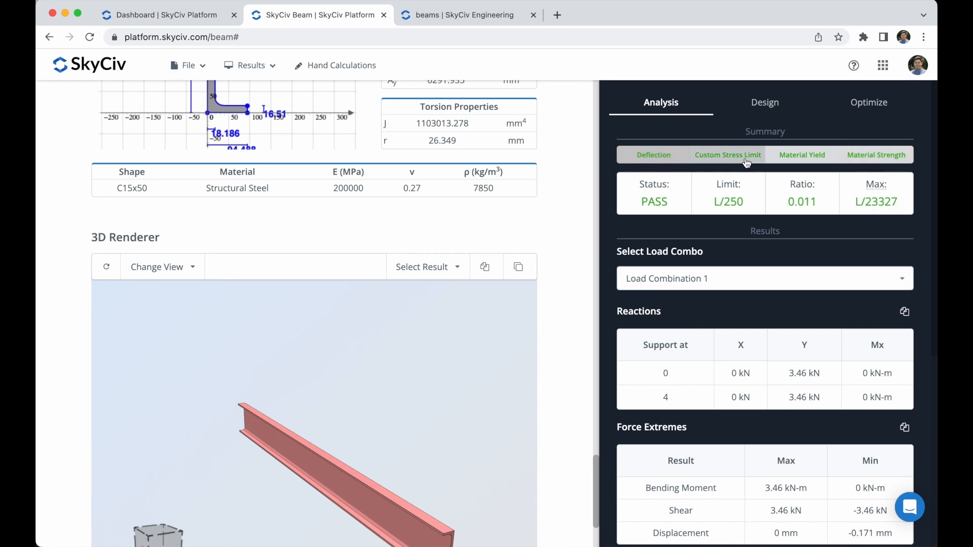
pyautogui.click(802, 155)
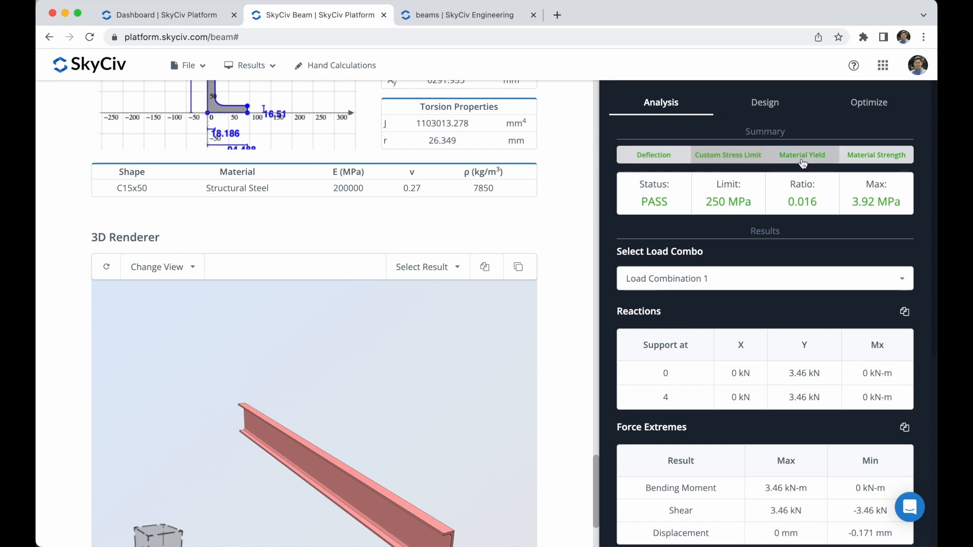
pyautogui.click(875, 155)
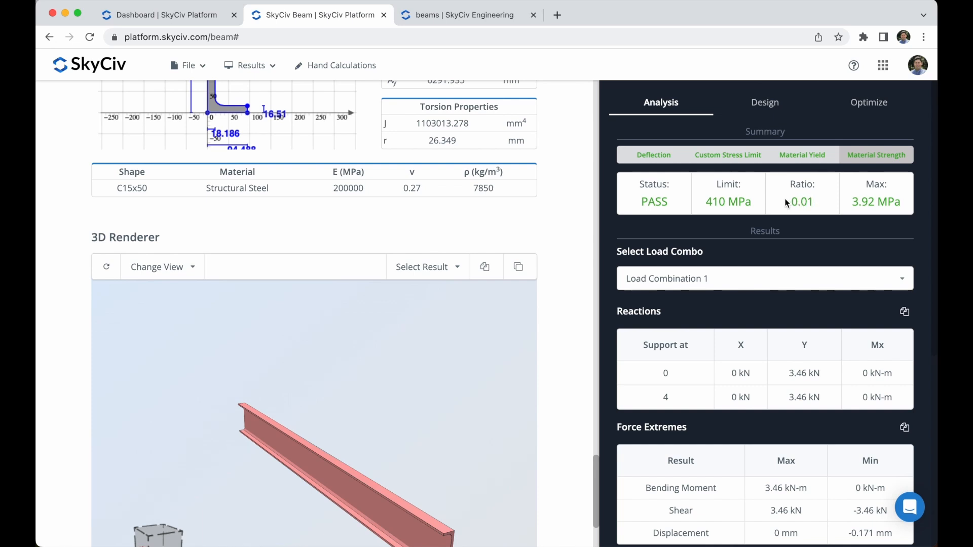
pyautogui.doubleClick(801, 202)
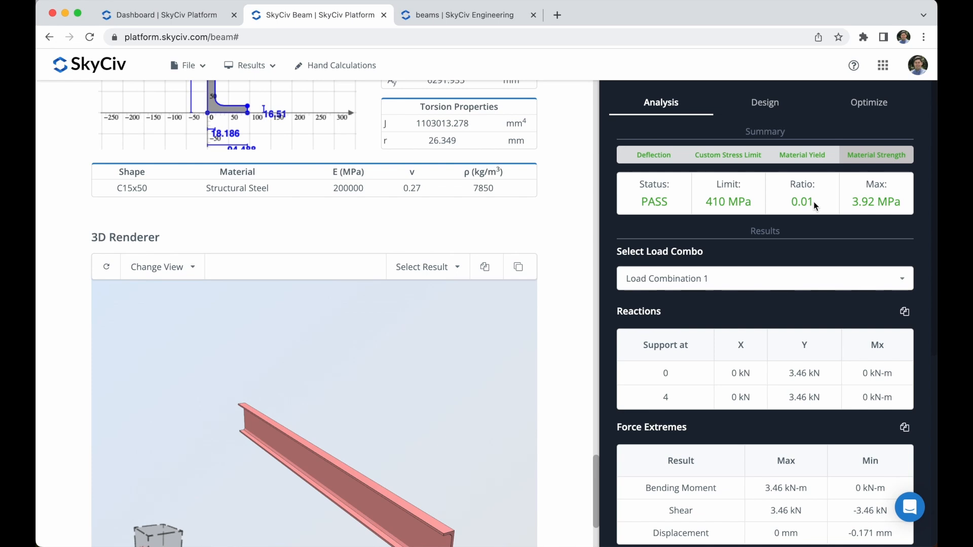
pyautogui.doubleClick(801, 201)
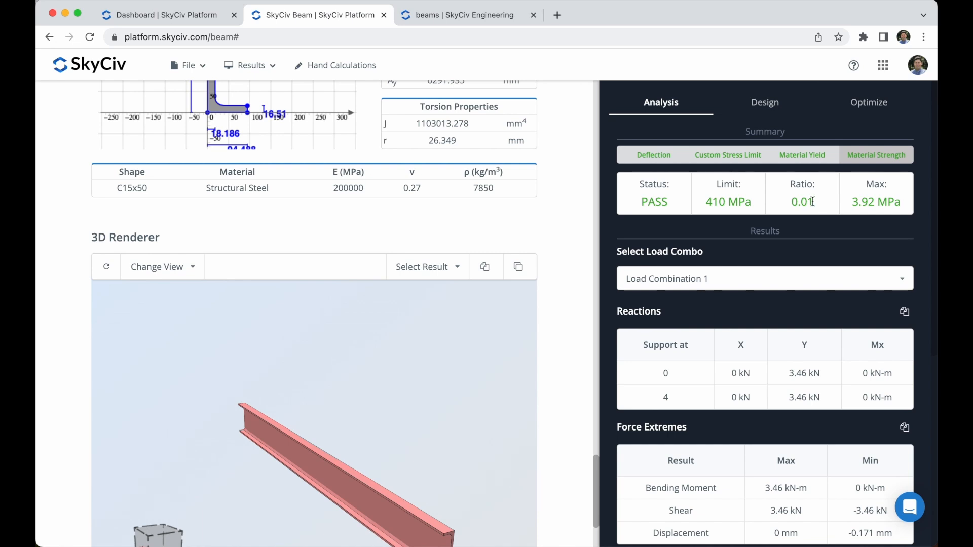
pyautogui.moveTo(816, 209)
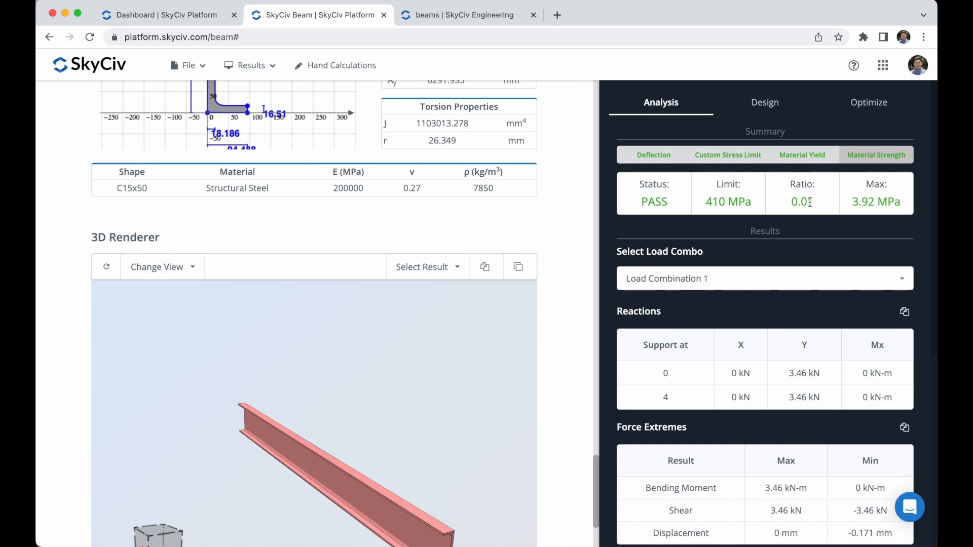
pyautogui.moveTo(802, 202)
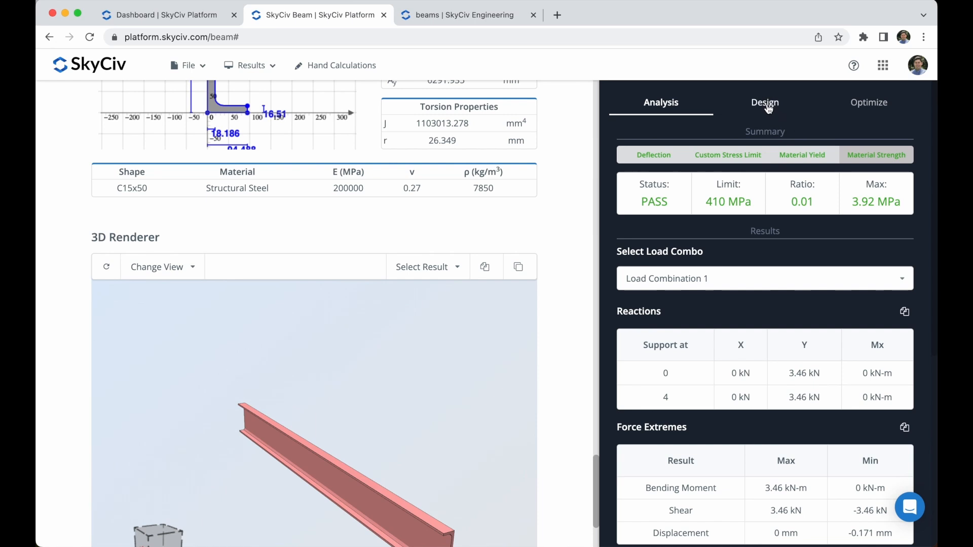
# Submit an AISC 360-16 ASD design check and review the passing member ratios
pyautogui.click(765, 103)
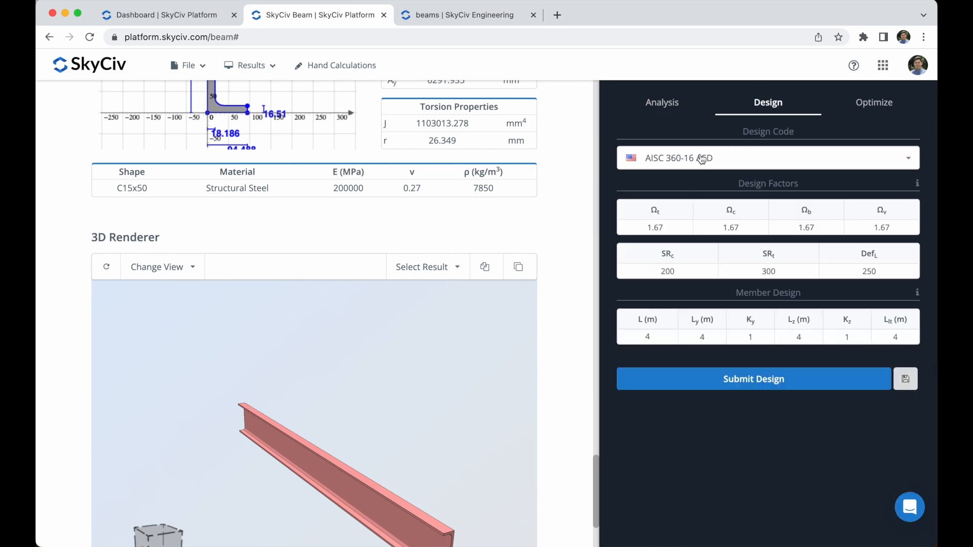
pyautogui.click(767, 158)
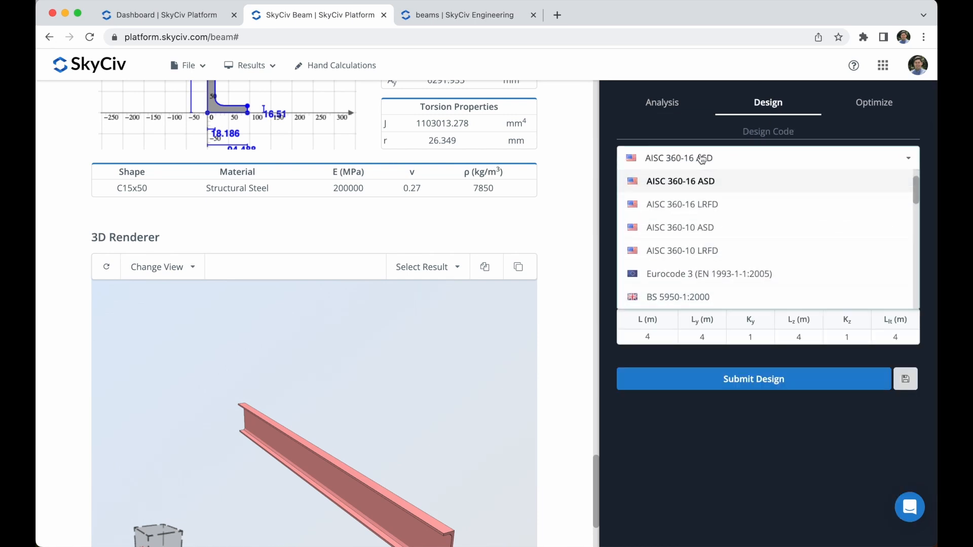
pyautogui.click(680, 182)
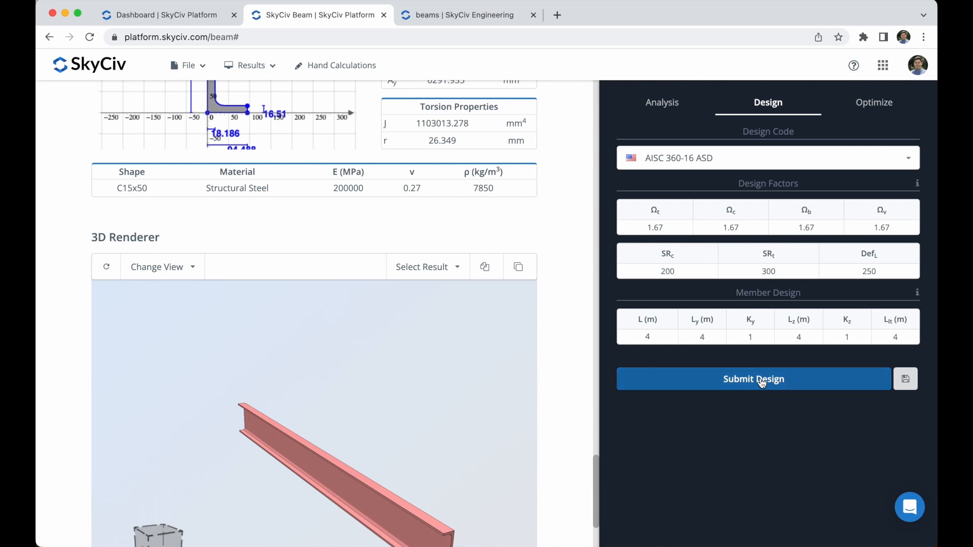
pyautogui.click(754, 379)
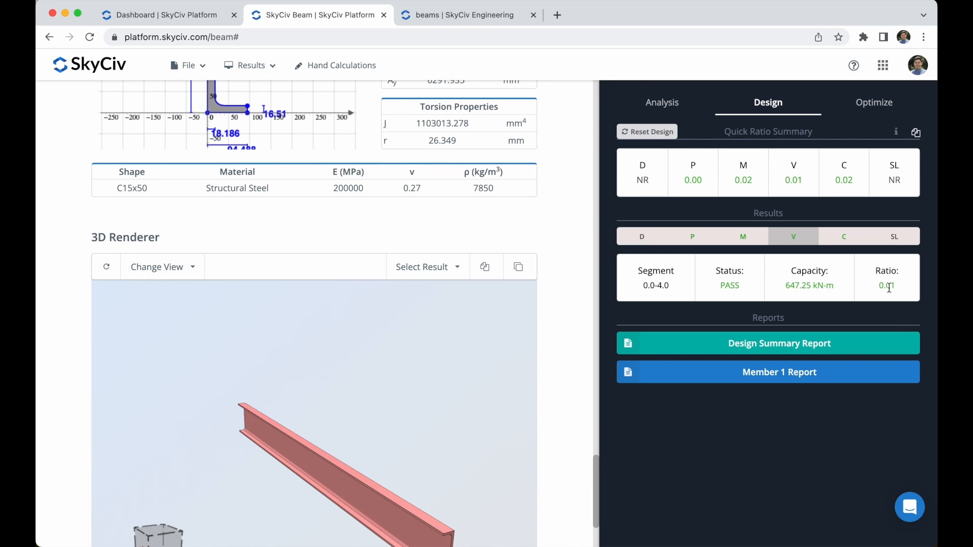
pyautogui.moveTo(699, 171)
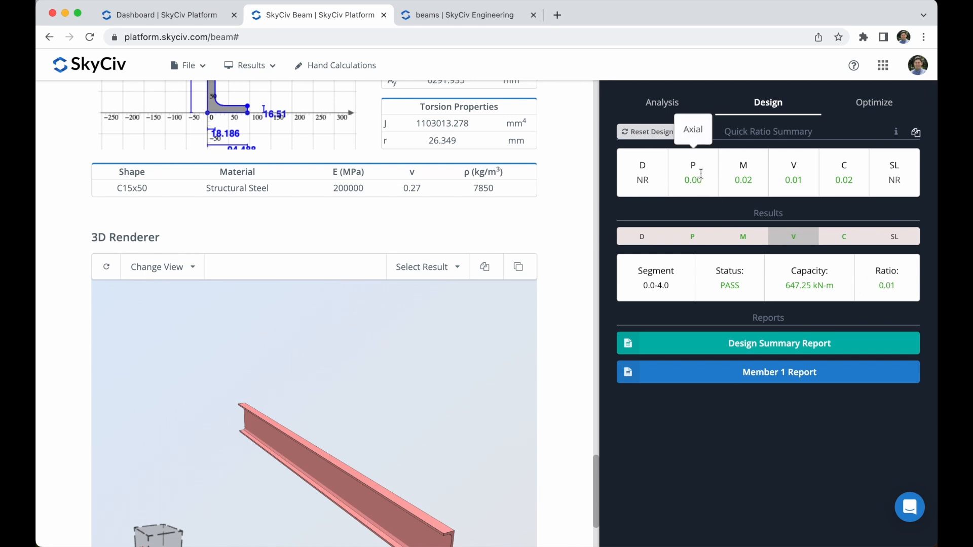
pyautogui.moveTo(794, 186)
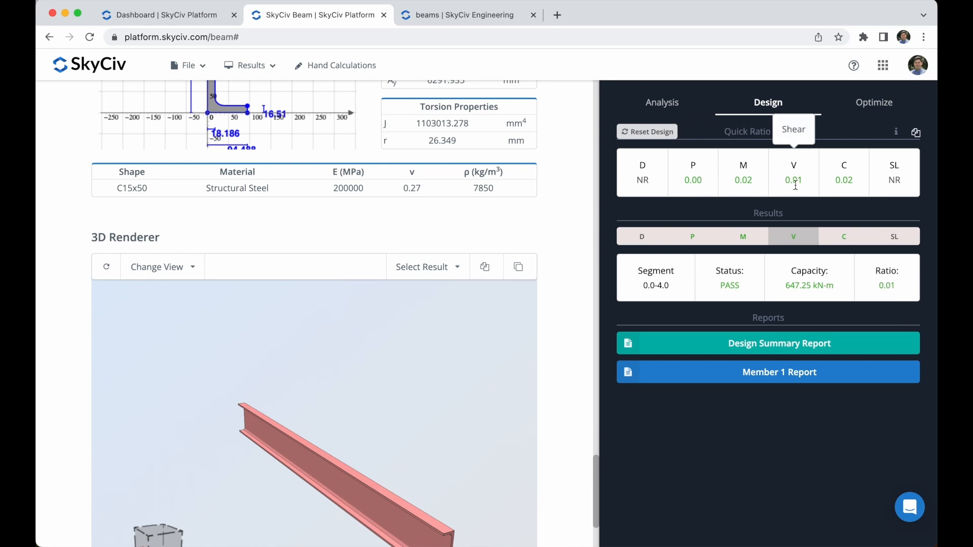
pyautogui.moveTo(742, 179)
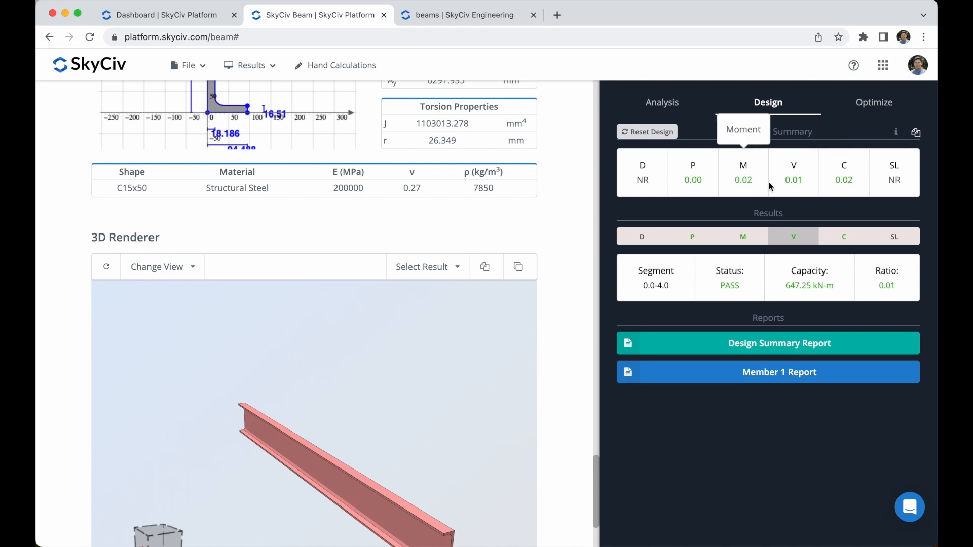
pyautogui.moveTo(878, 109)
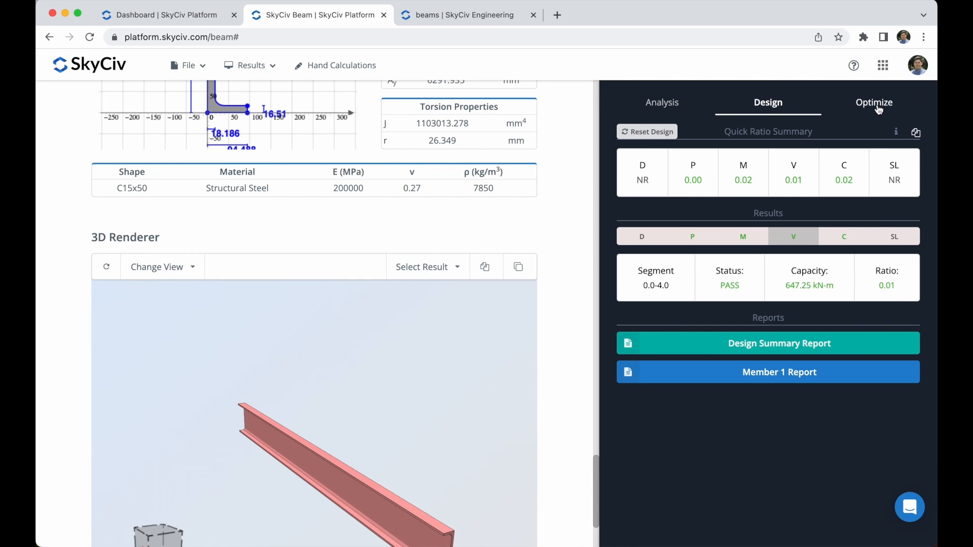
# Run the section optimizer over all library sections at analysis interval 1, proposing C4x4.5
pyautogui.click(872, 103)
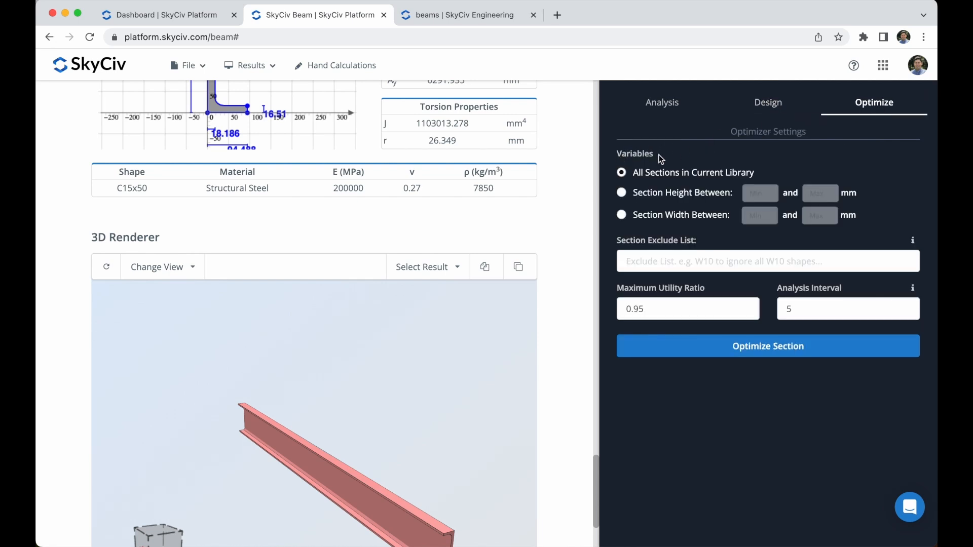
pyautogui.click(621, 193)
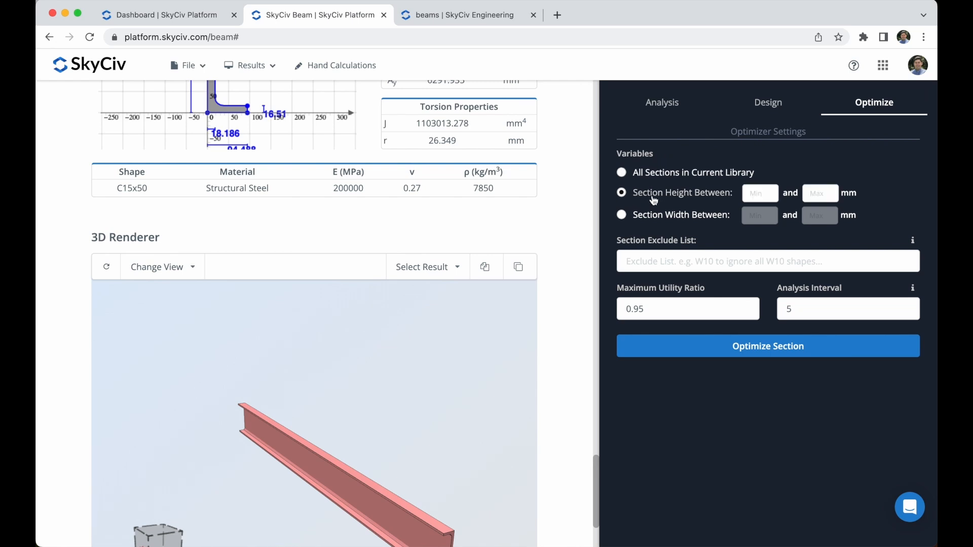
pyautogui.moveTo(680, 198)
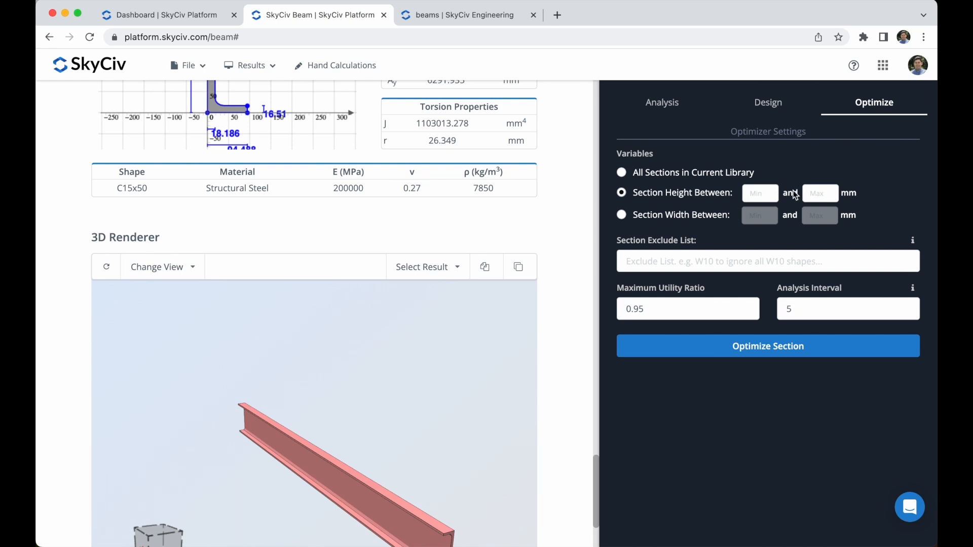
pyautogui.moveTo(683, 223)
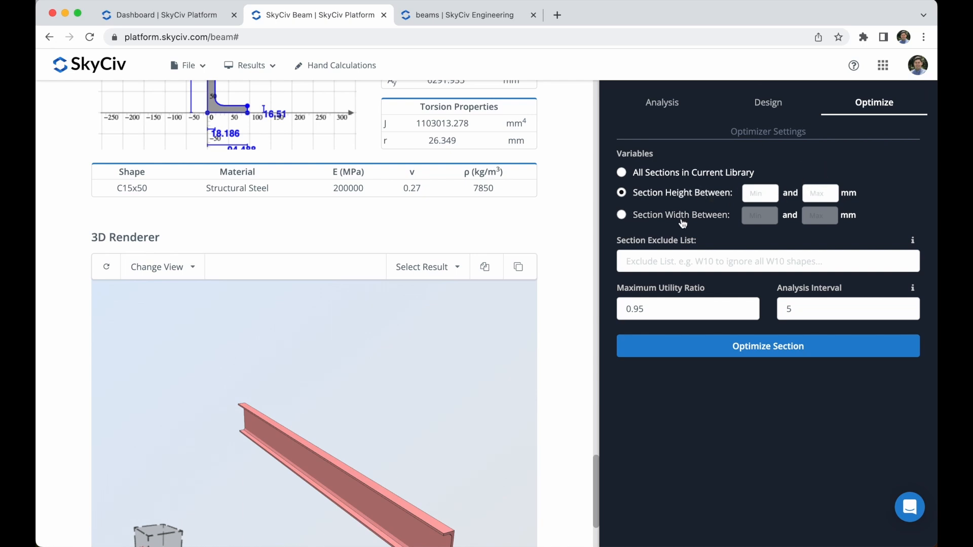
pyautogui.moveTo(669, 229)
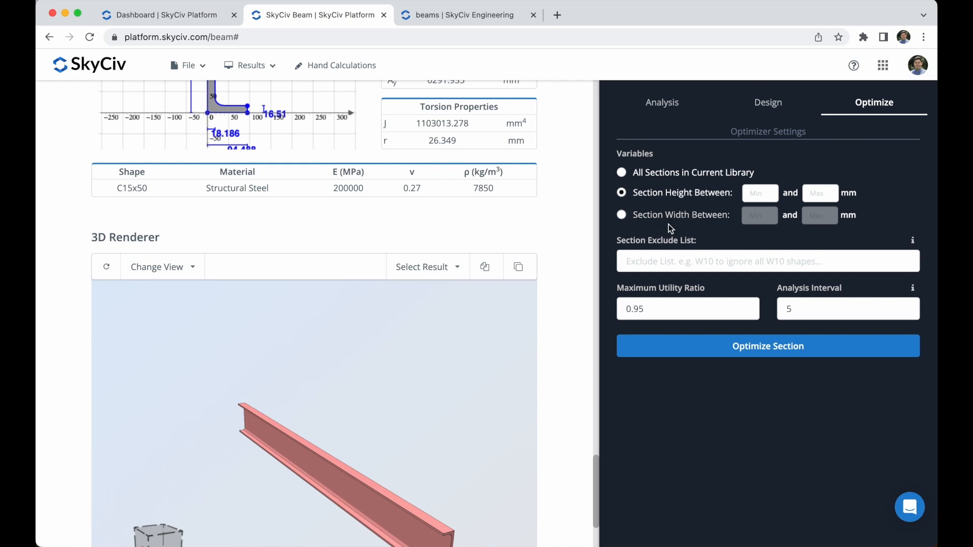
pyautogui.click(621, 172)
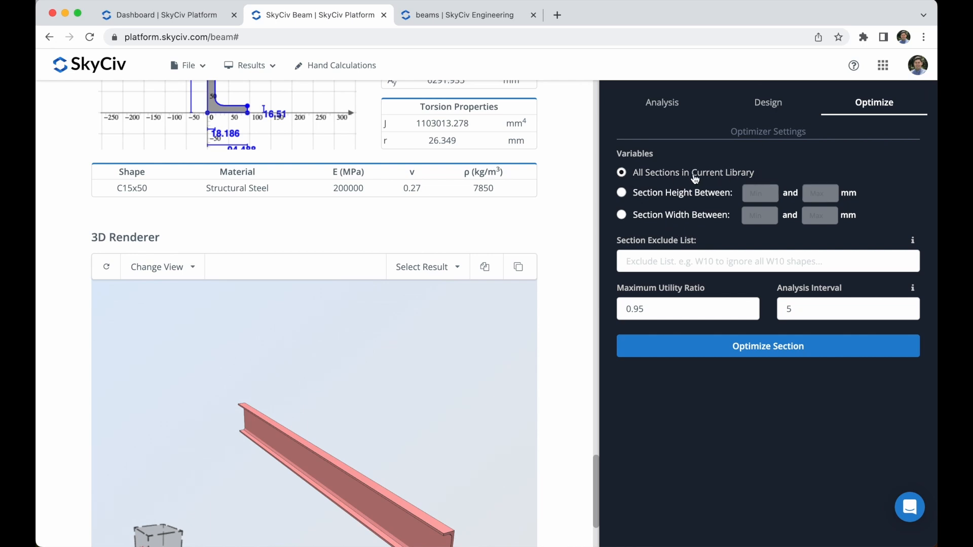
pyautogui.click(826, 308)
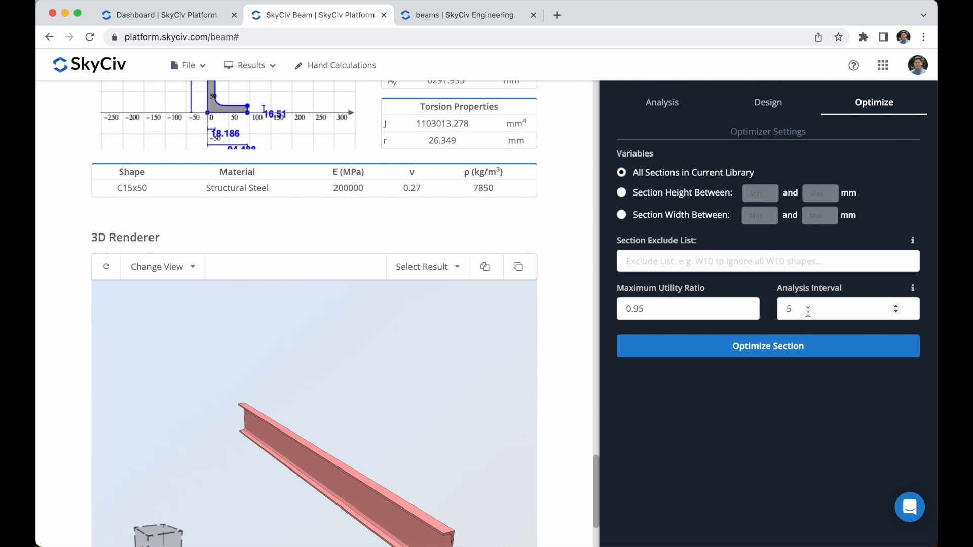
pyautogui.write('1')
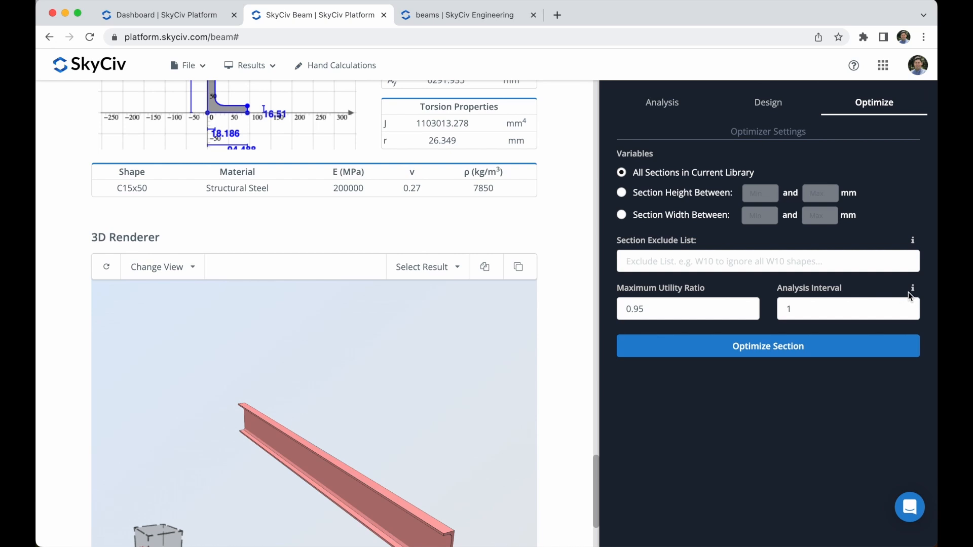
pyautogui.moveTo(912, 287)
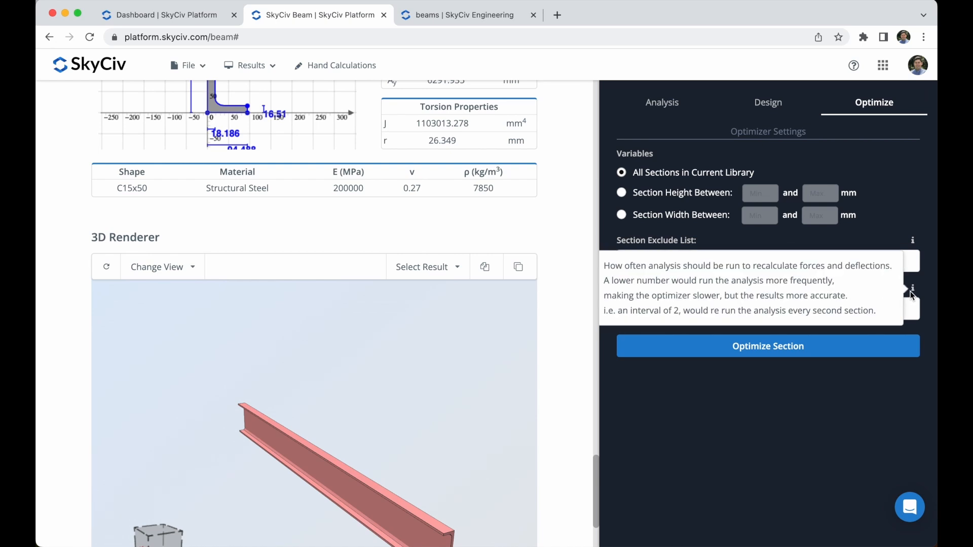
pyautogui.moveTo(789, 394)
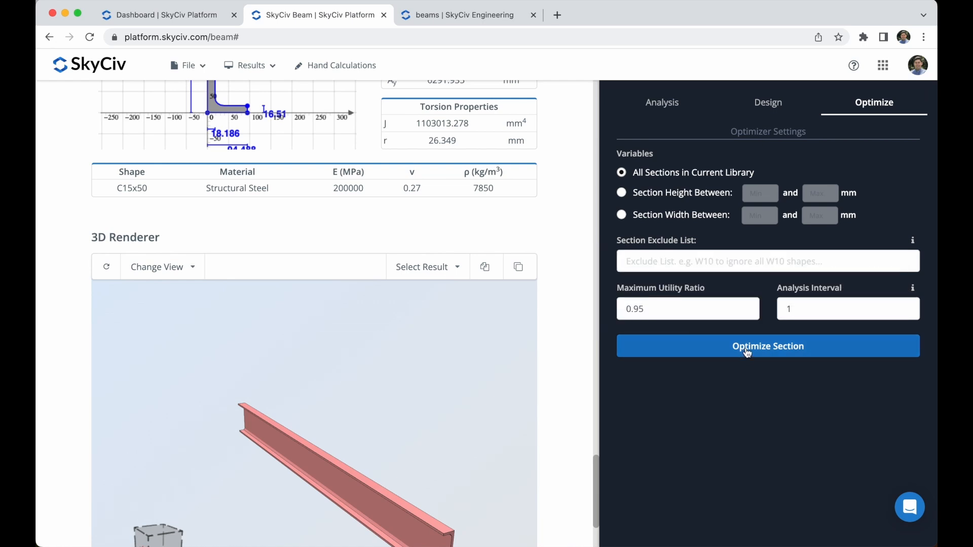
pyautogui.click(767, 346)
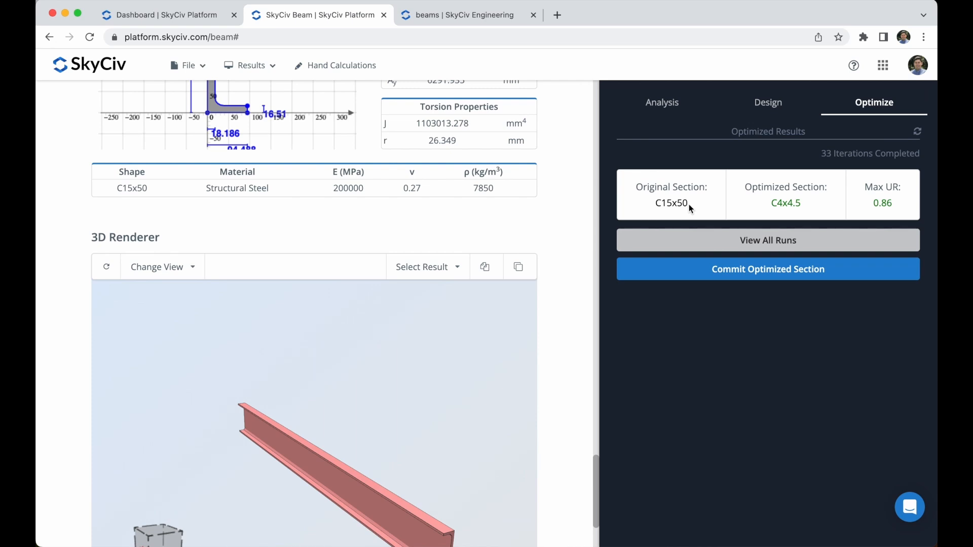
pyautogui.moveTo(763, 191)
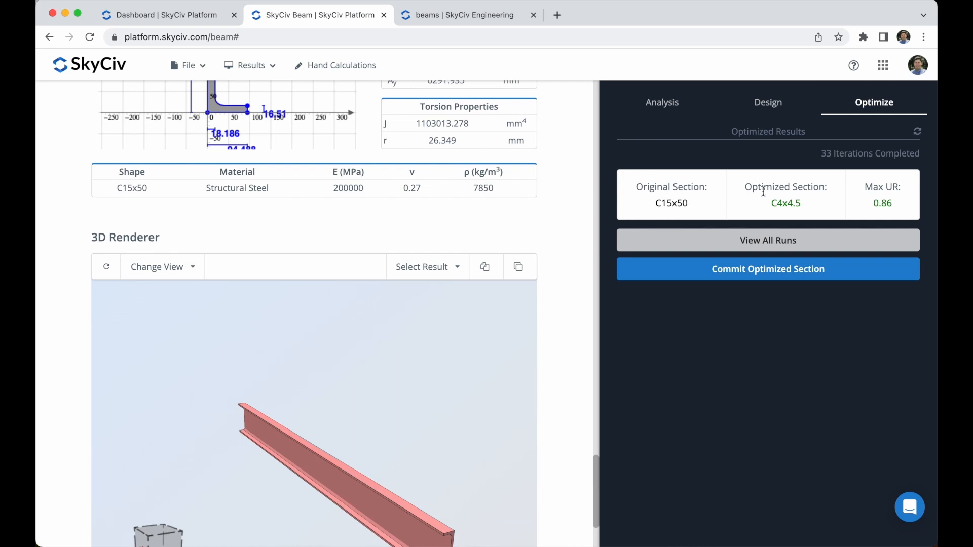
pyautogui.moveTo(765, 246)
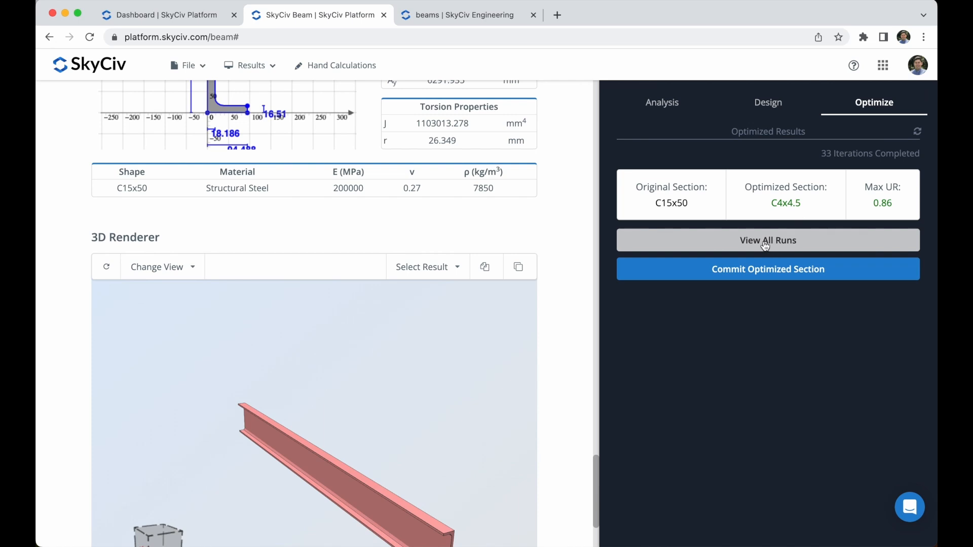
pyautogui.click(768, 240)
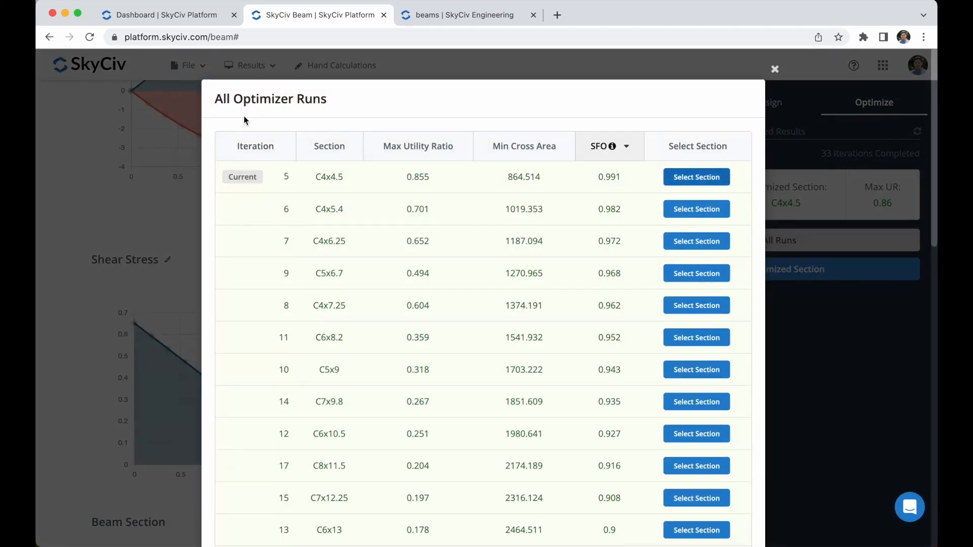
pyautogui.moveTo(346, 102)
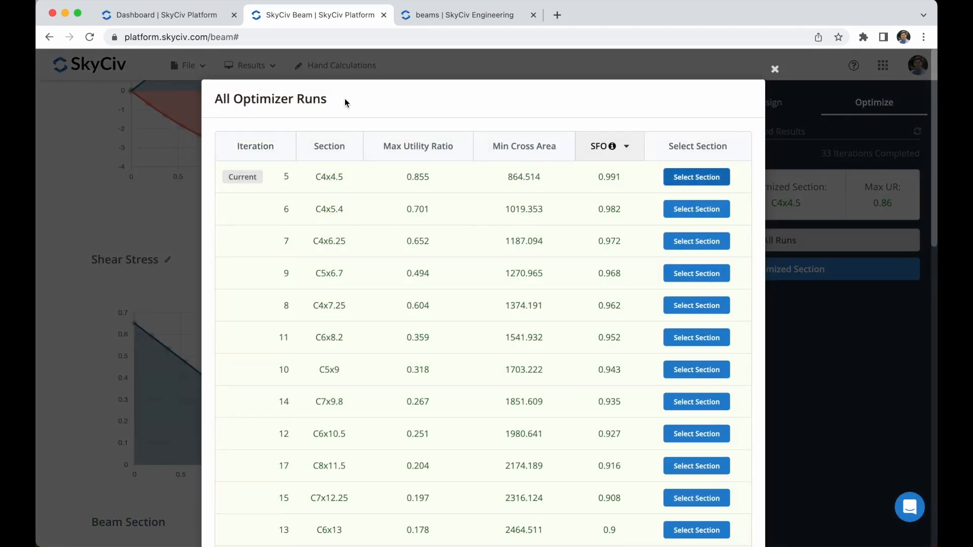
pyautogui.moveTo(274, 310)
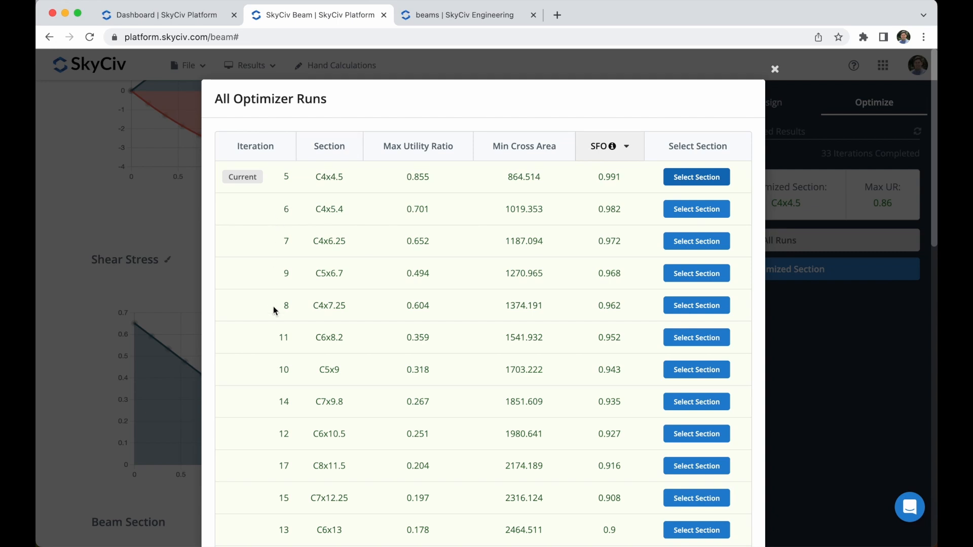
pyautogui.scroll(-3)
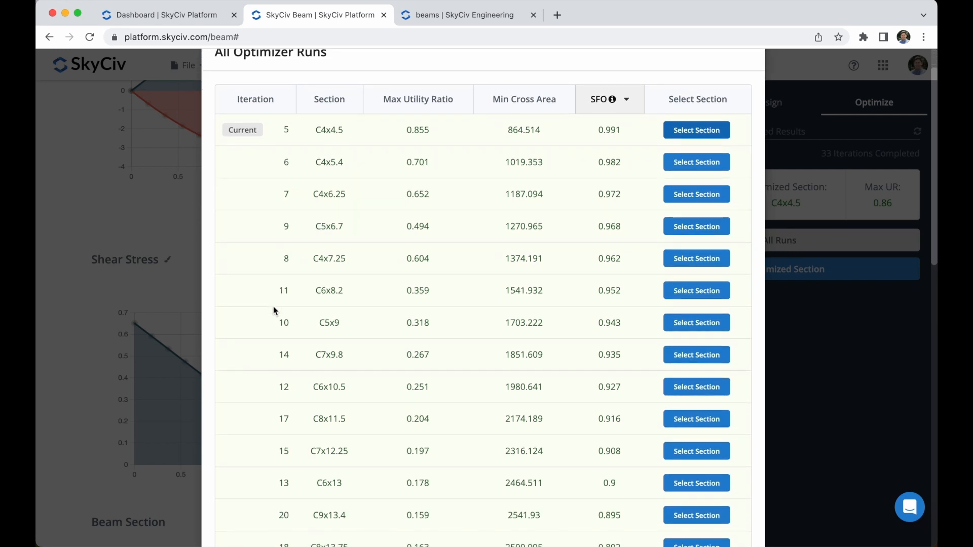
pyautogui.moveTo(308, 113)
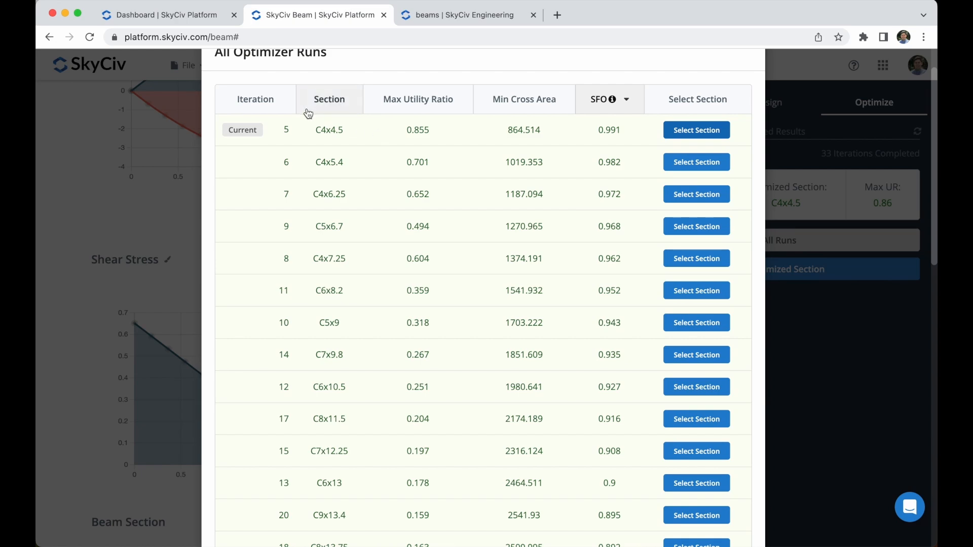
pyautogui.scroll(-3)
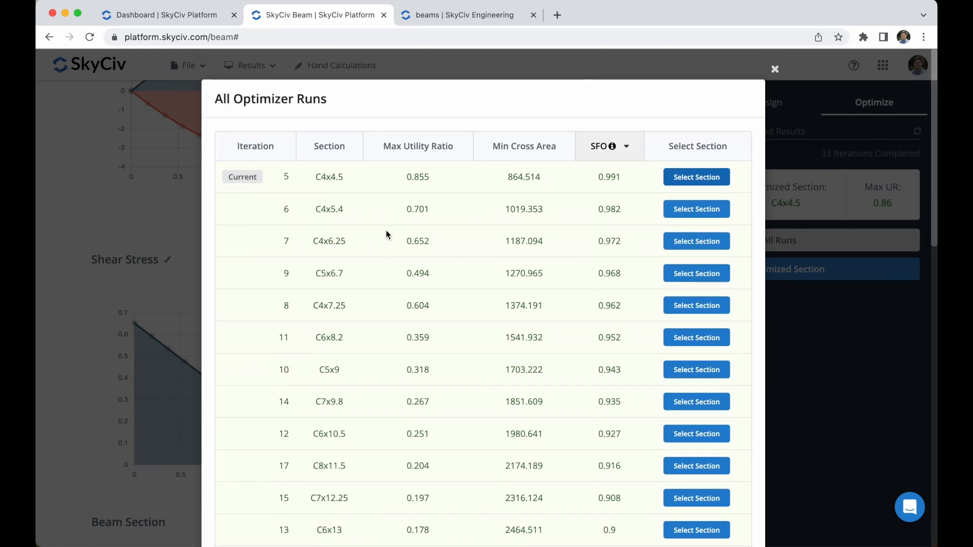
pyautogui.moveTo(445, 327)
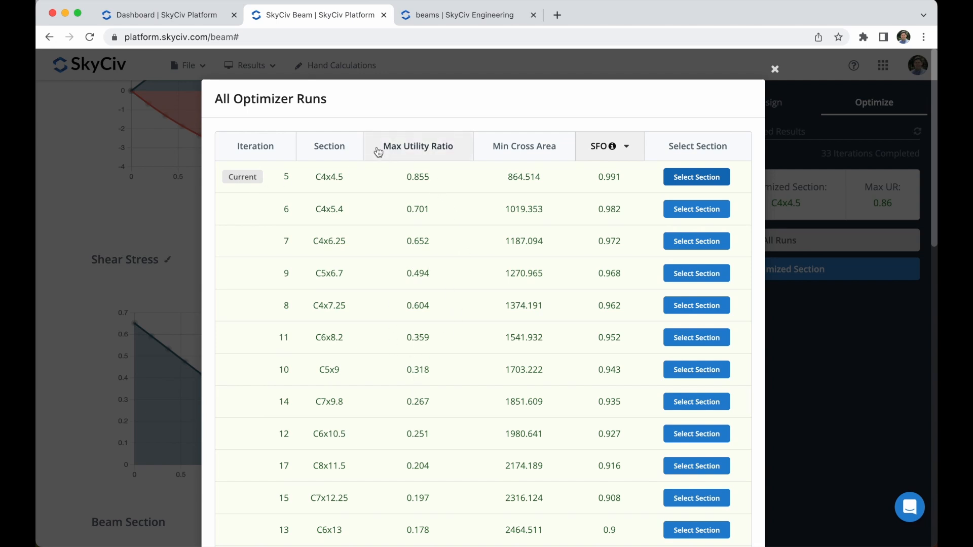
pyautogui.moveTo(404, 180)
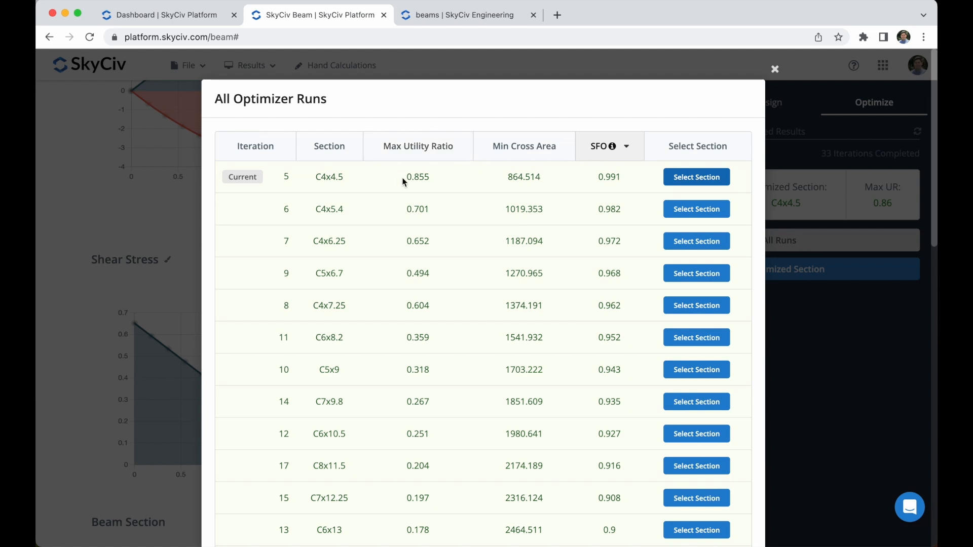
pyautogui.scroll(-3)
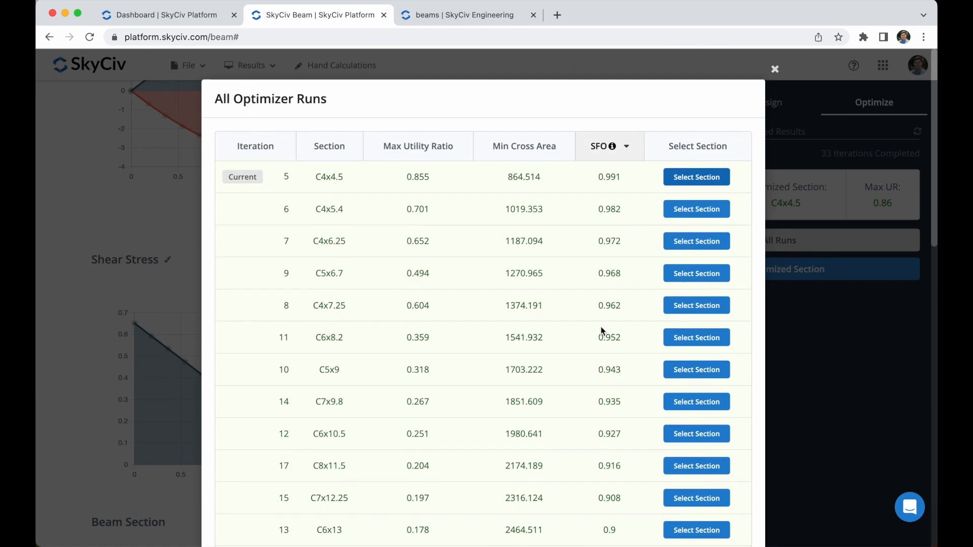
pyautogui.moveTo(762, 98)
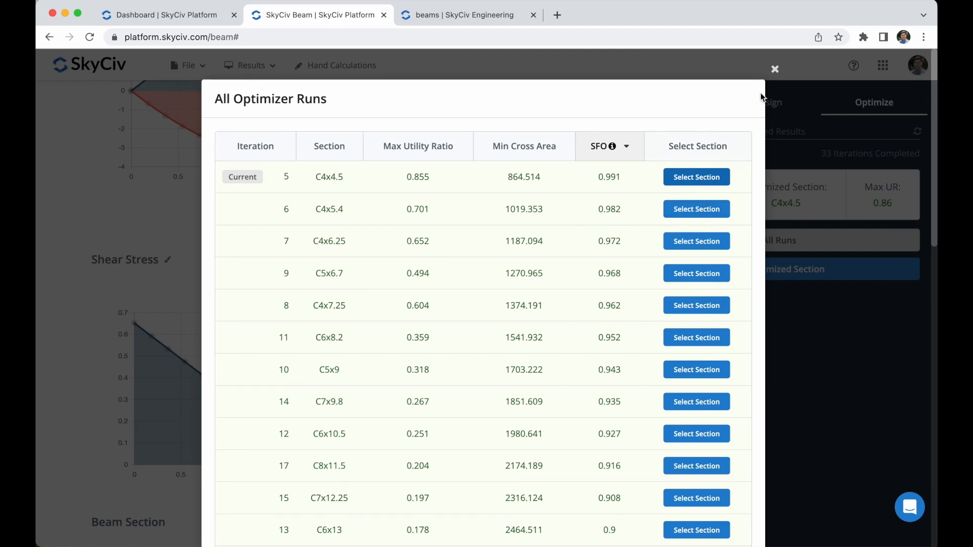
# Close the All Optimizer Runs list to see C15x50 optimized to C4x4.5 at 0.86
pyautogui.click(774, 69)
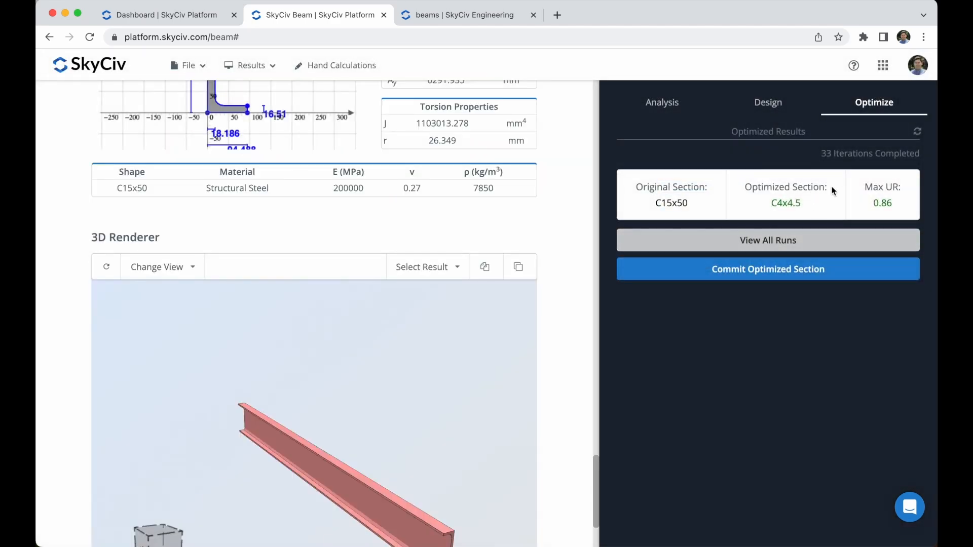
pyautogui.doubleClick(784, 203)
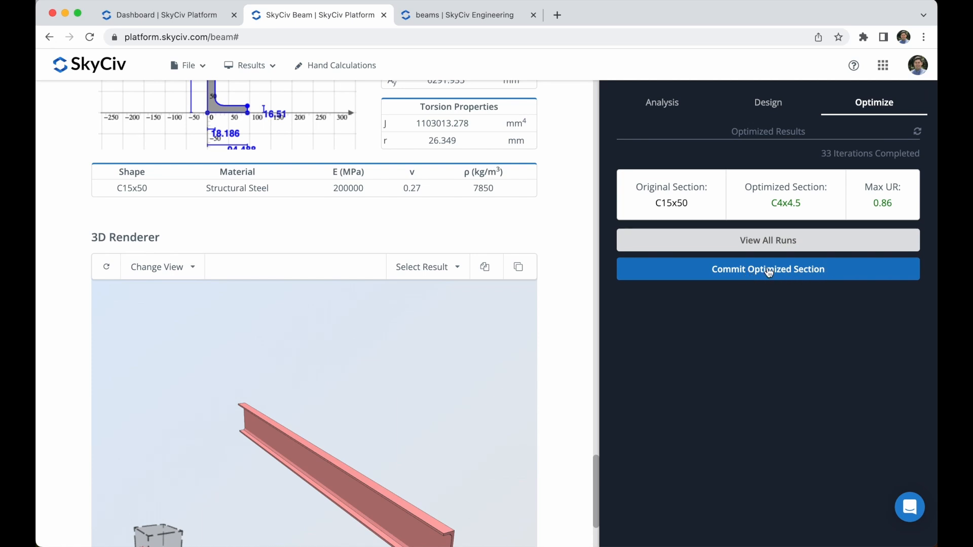
# Commit C4x4.5 and review results: 2.133 kN reactions, 12.098 mm deflection, passing at 0.758
pyautogui.click(767, 269)
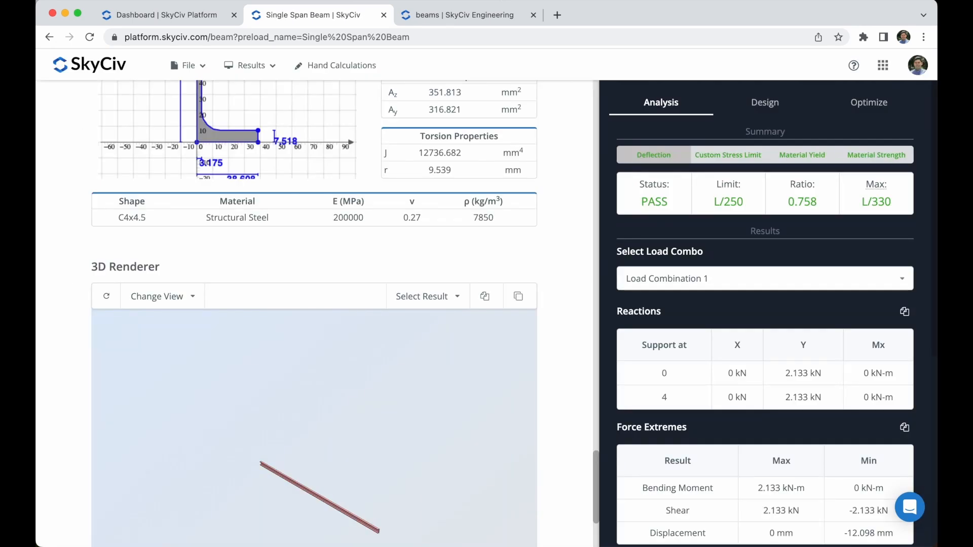
pyautogui.moveTo(549, 258)
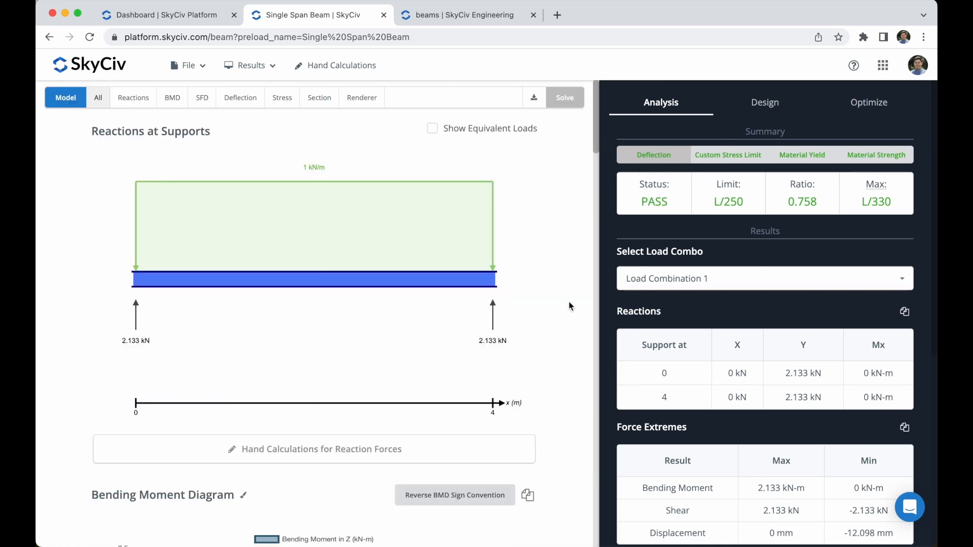
pyautogui.scroll(-3)
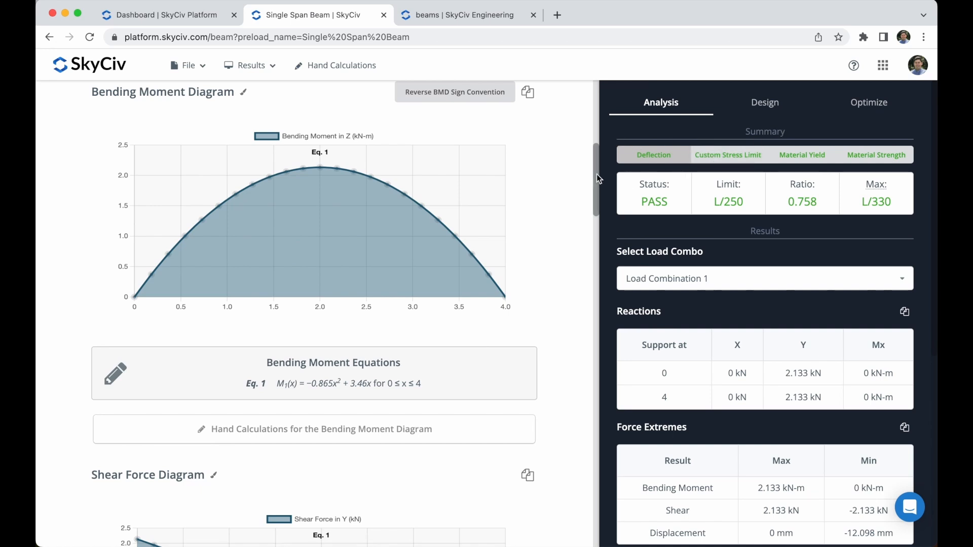
pyautogui.moveTo(825, 194)
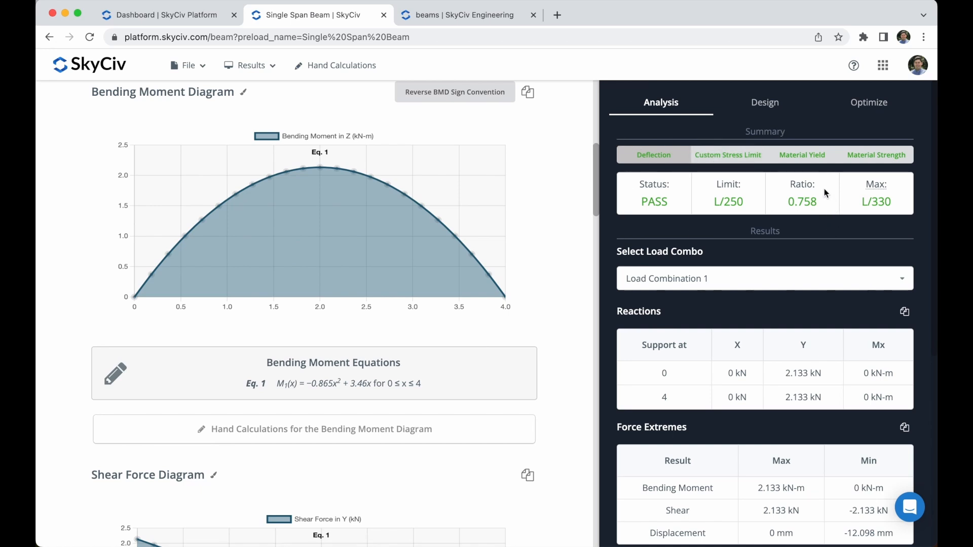
pyautogui.moveTo(815, 202)
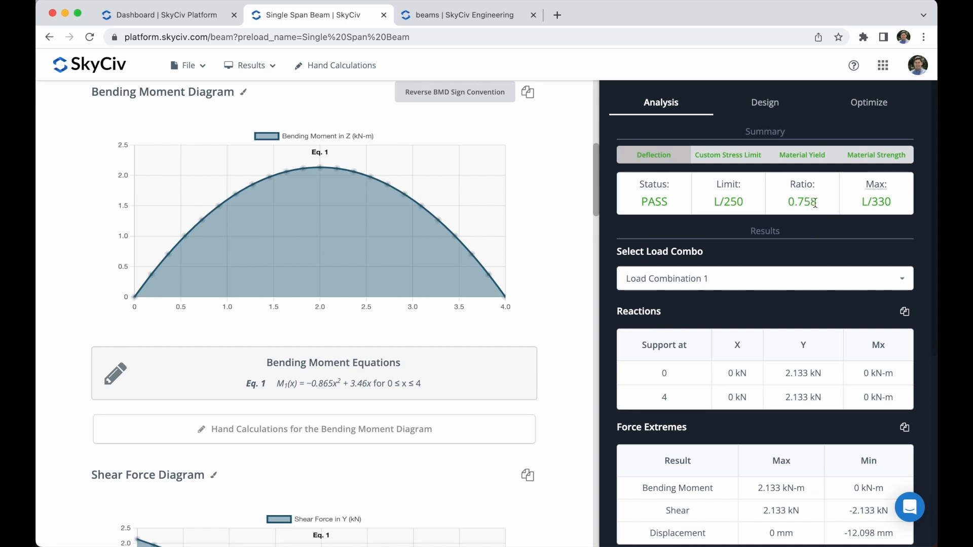
pyautogui.scroll(-3)
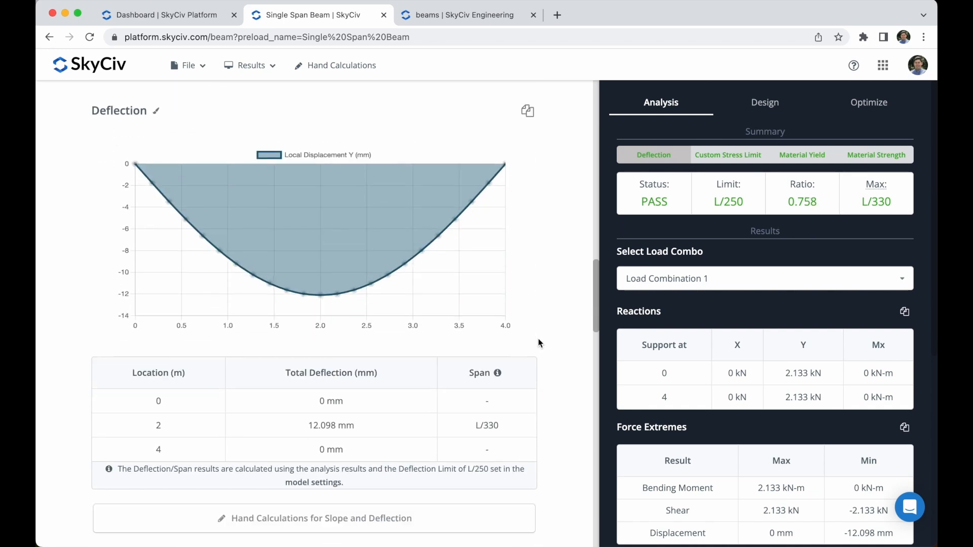
pyautogui.scroll(-3)
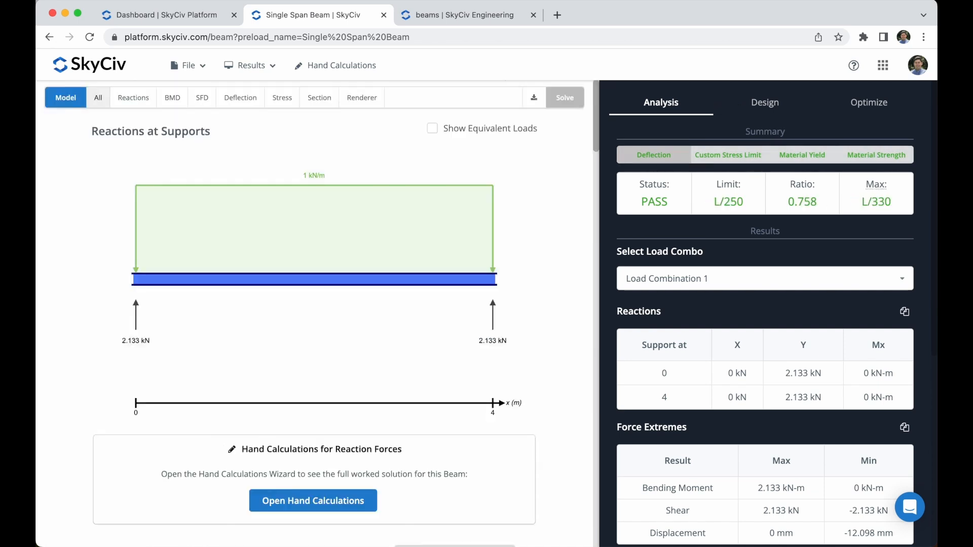
pyautogui.scroll(-3)
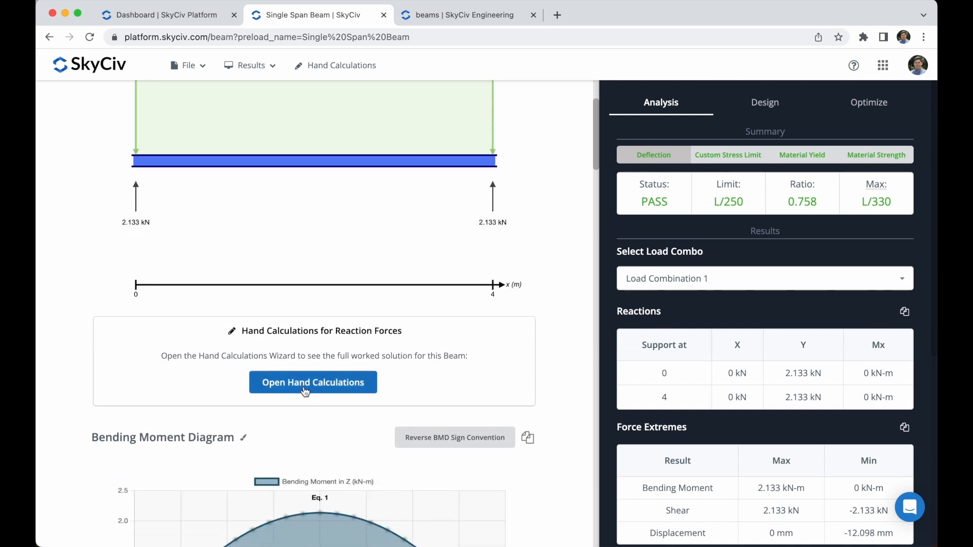
# Step through hand calculations for DL forces, vertical reactions, shear and bending moment, then close them
pyautogui.click(313, 382)
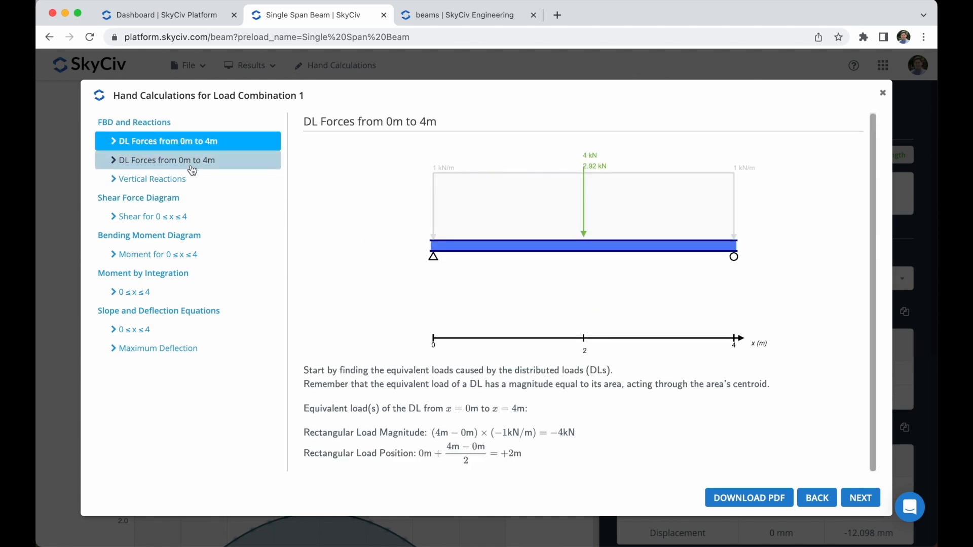
pyautogui.click(181, 160)
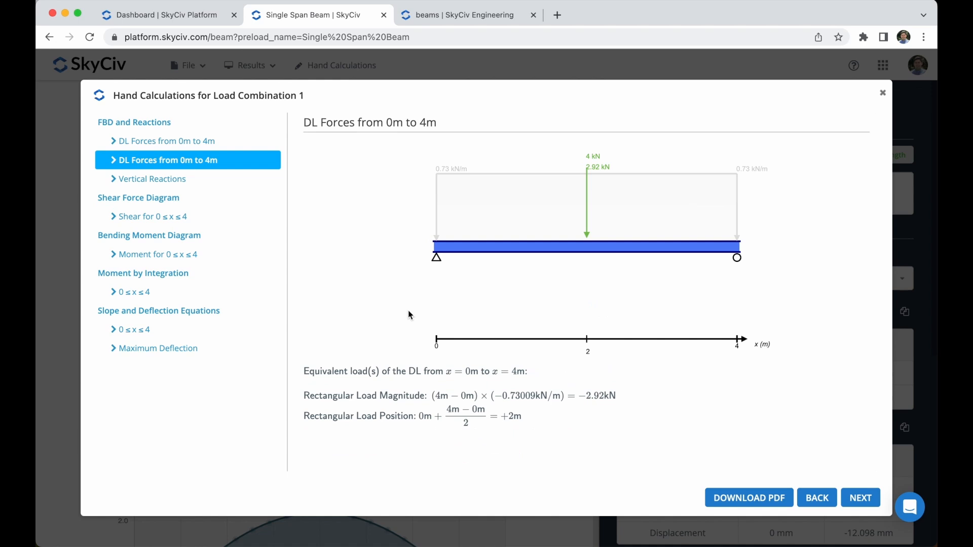
pyautogui.click(152, 178)
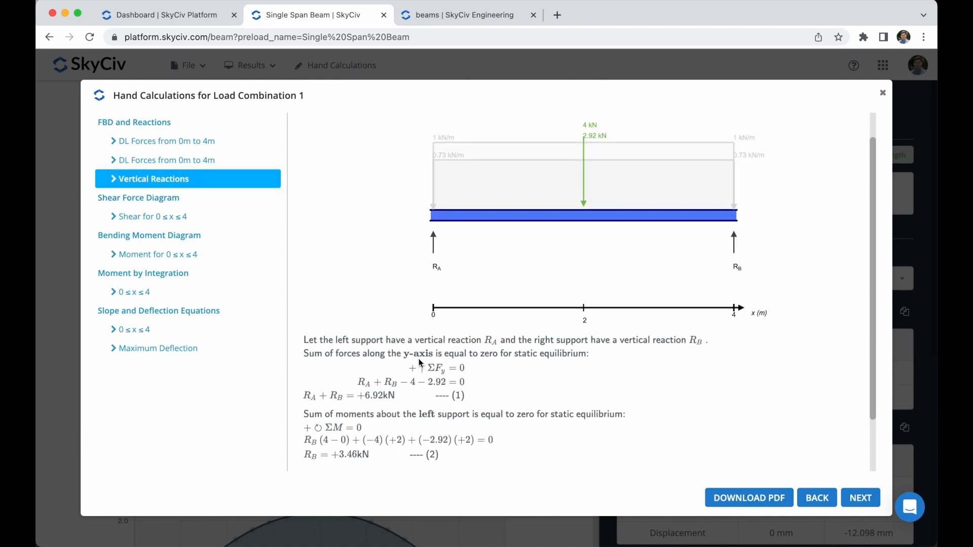
pyautogui.click(152, 217)
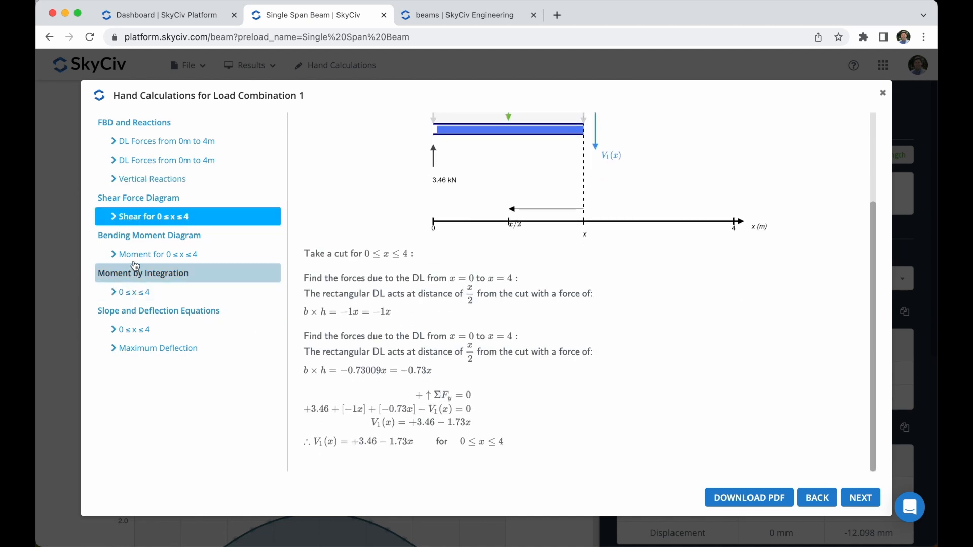
pyautogui.click(157, 255)
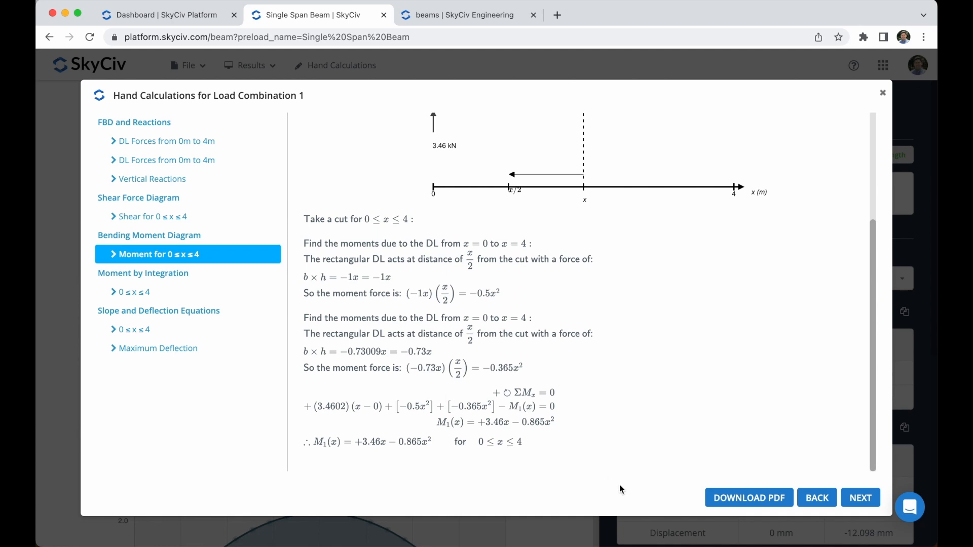
pyautogui.moveTo(749, 498)
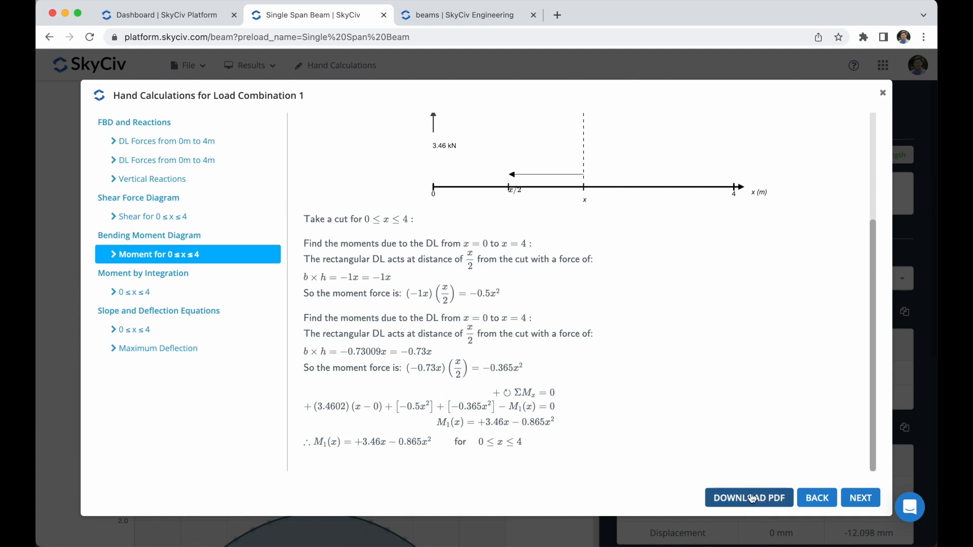
pyautogui.moveTo(727, 448)
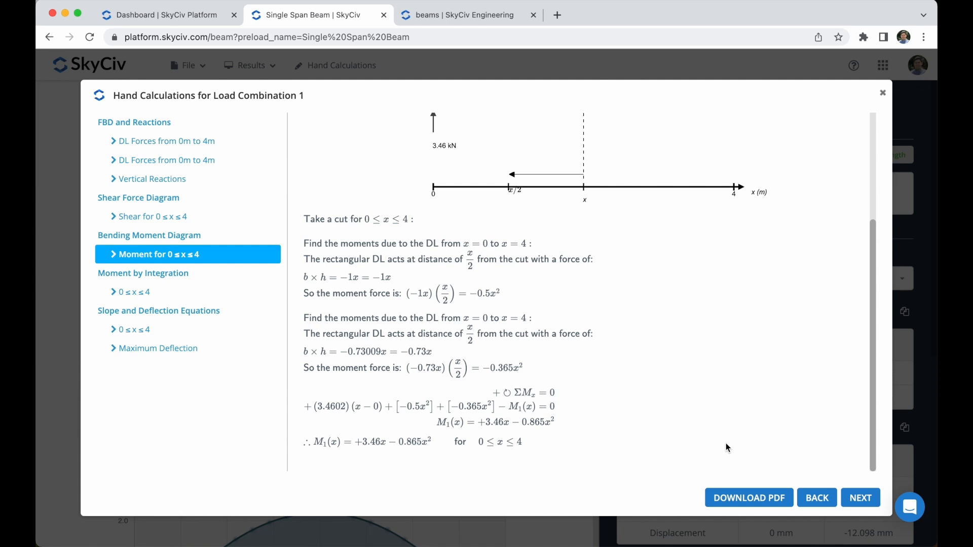
pyautogui.click(882, 93)
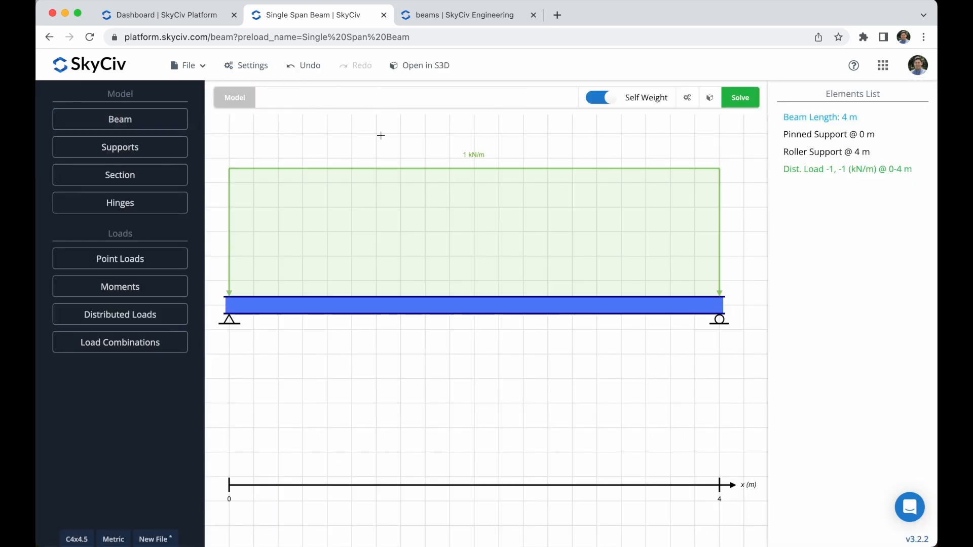
pyautogui.moveTo(291, 146)
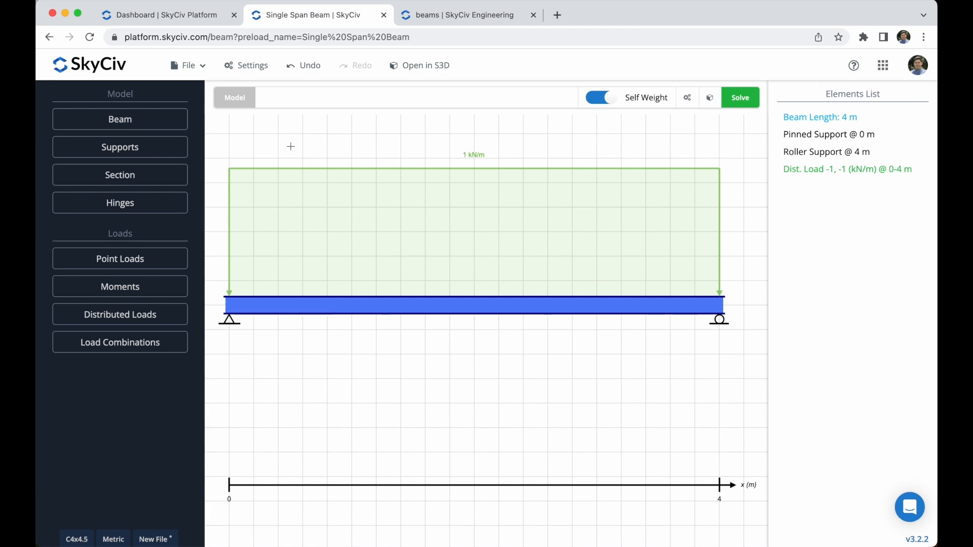
pyautogui.moveTo(435, 157)
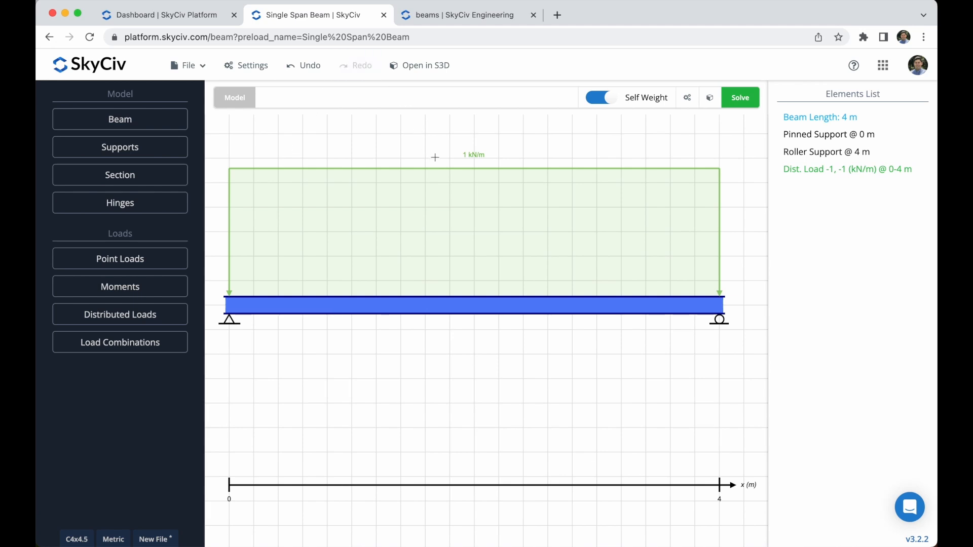
pyautogui.moveTo(400, 137)
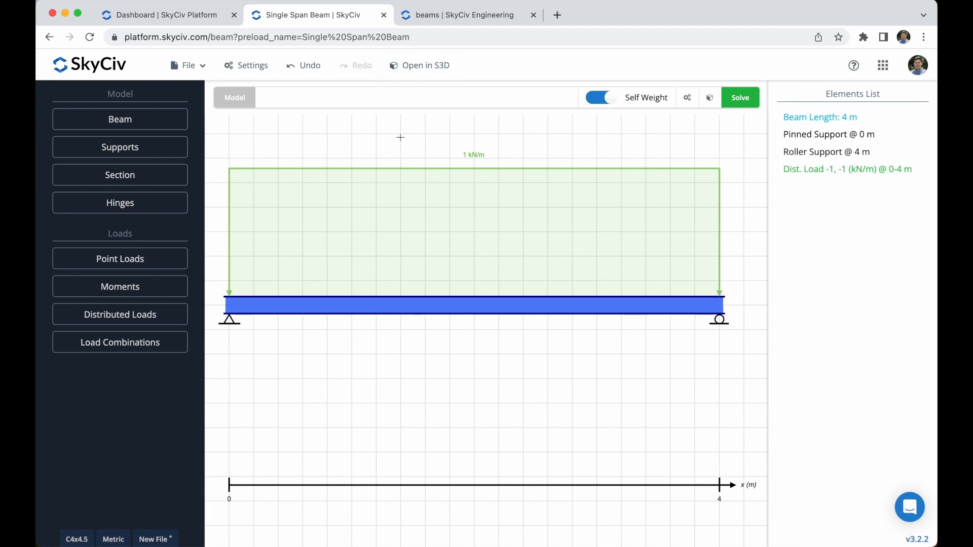
# Send the 4 m C4x4.5 beam model to Structural 3D
pyautogui.click(426, 65)
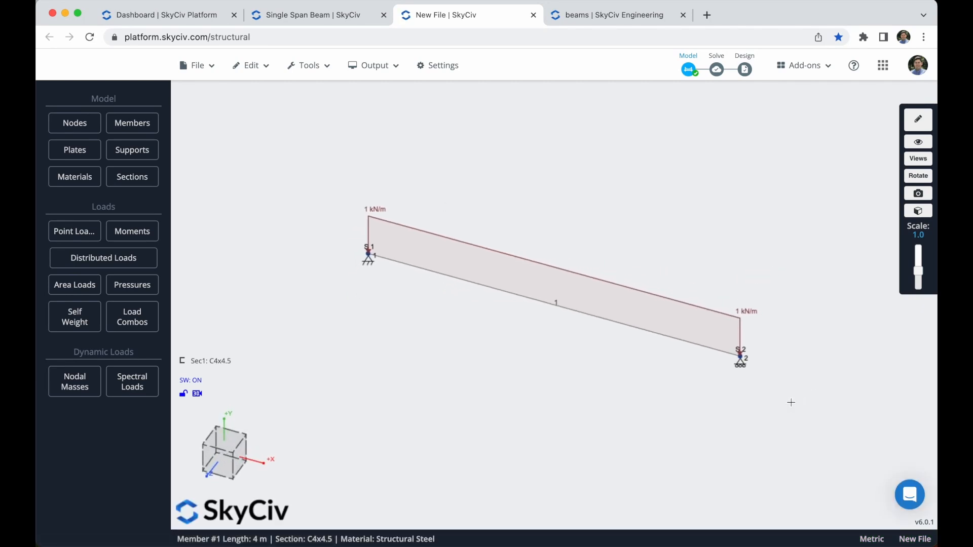
pyautogui.moveTo(339, 187)
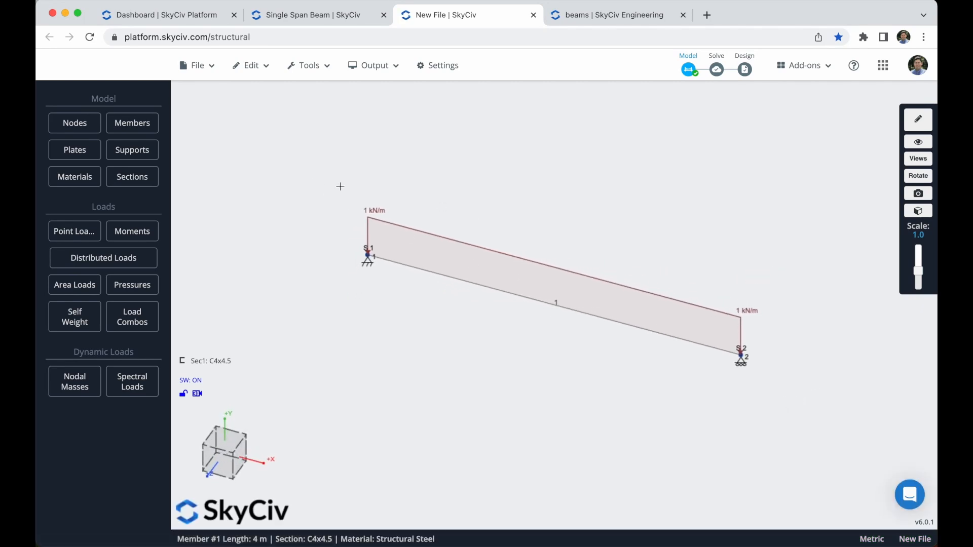
pyautogui.moveTo(757, 269)
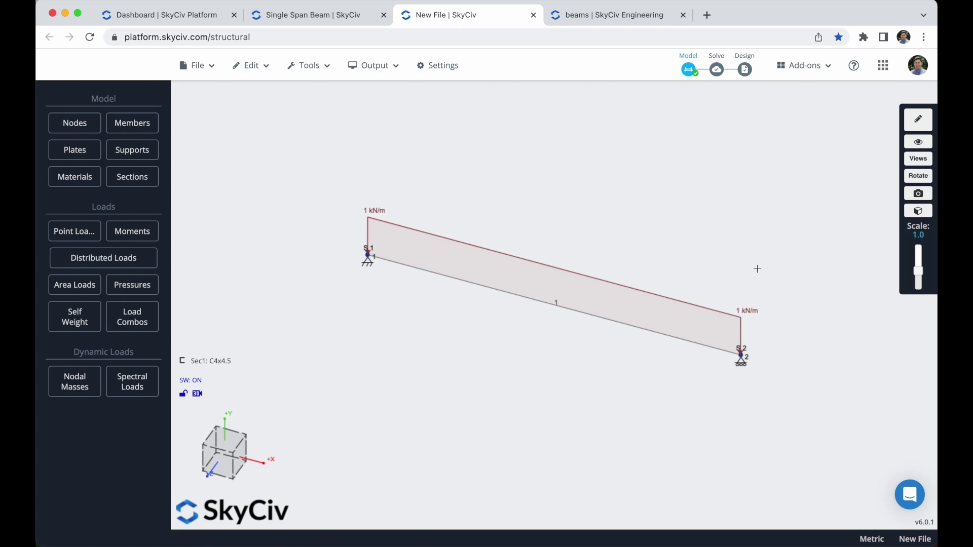
# Switch back to the SkyCiv dashboard tab, leaving the Structural 3D beam model open
pyautogui.click(162, 15)
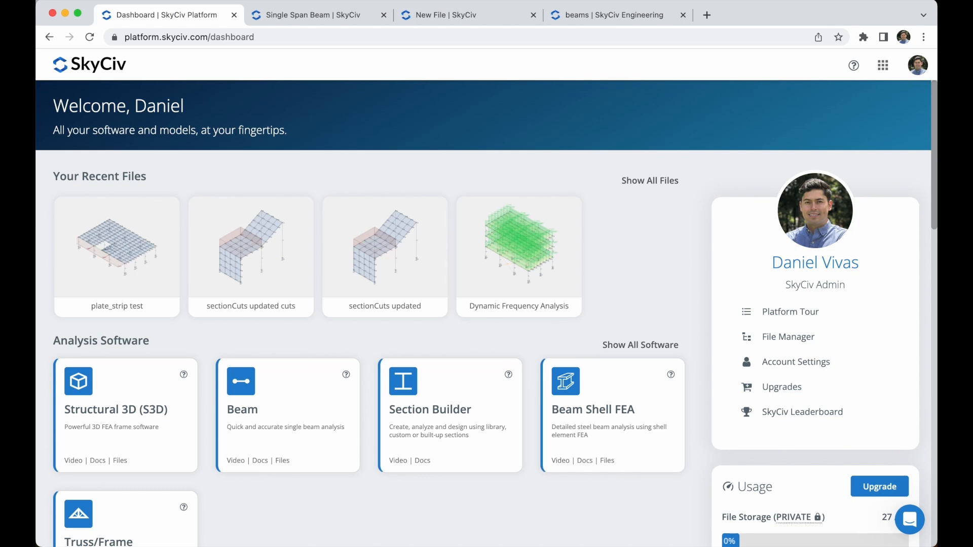
# Open the support chat panel from the dashboard's bottom-right chat bubble
pyautogui.click(906, 519)
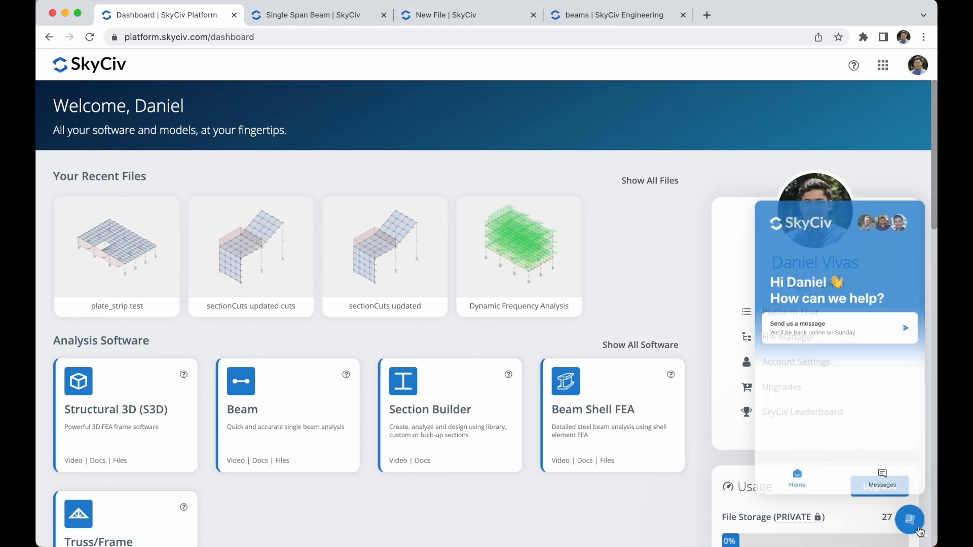